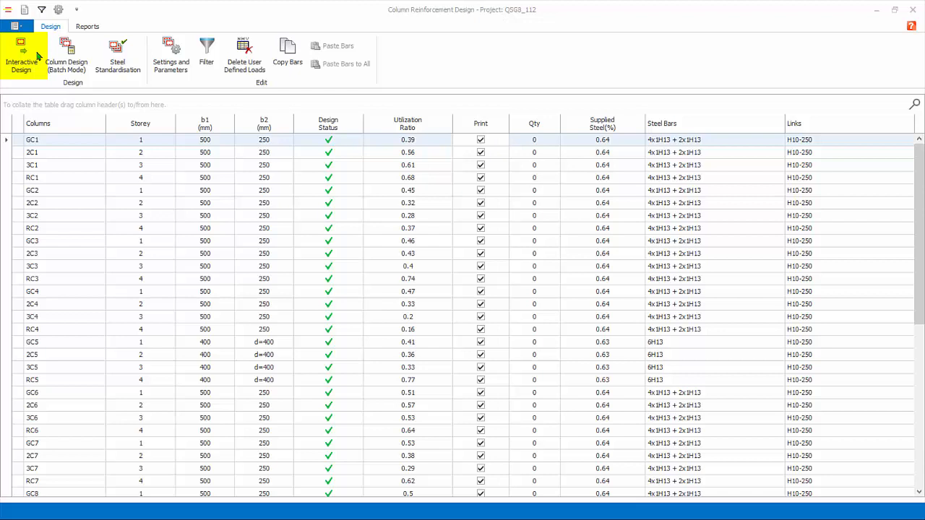
mouse_move(35, 57)
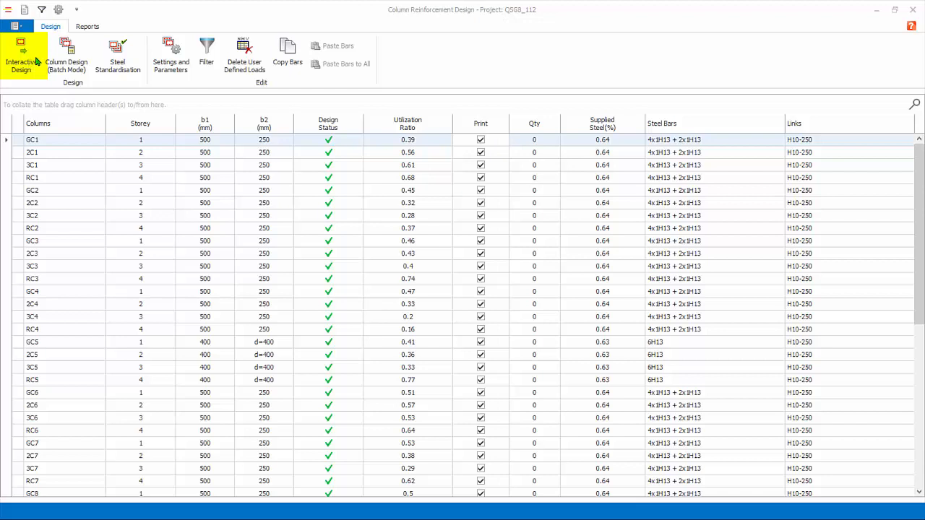
mouse_move(41, 47)
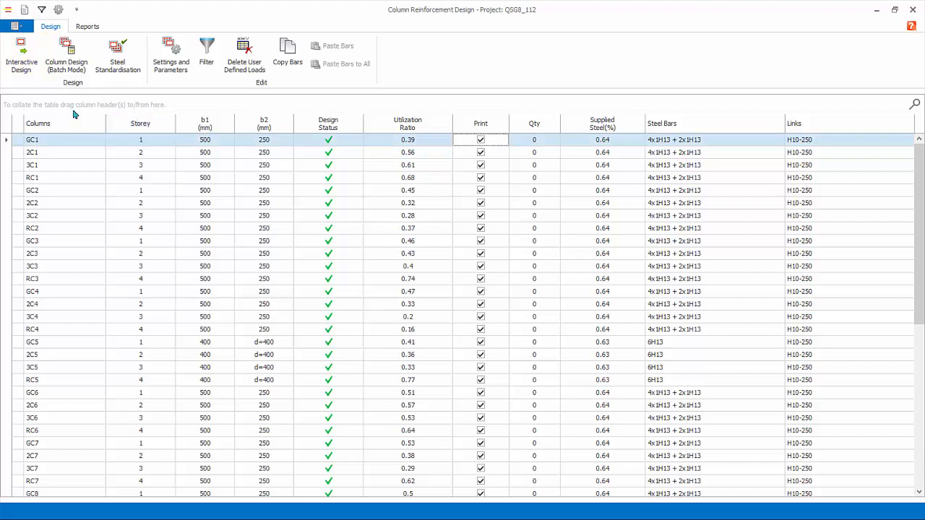
mouse_move(21, 58)
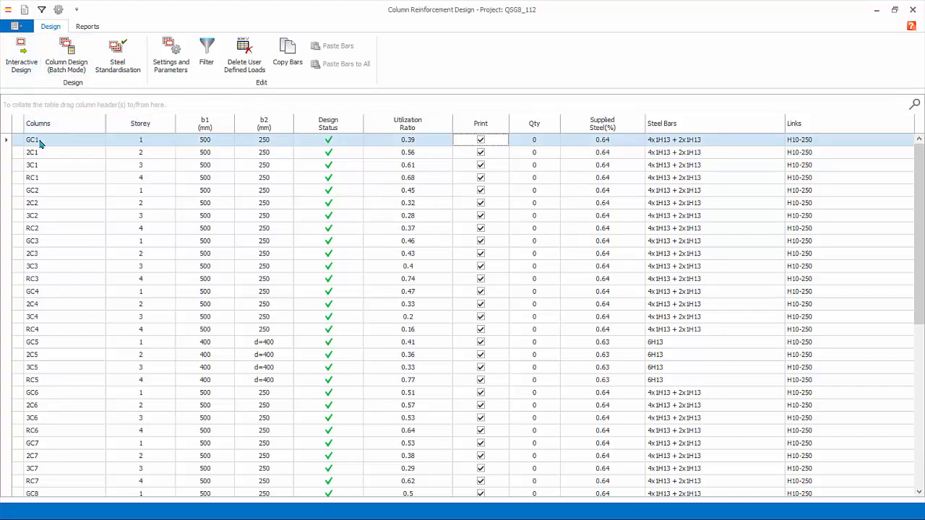
Step: Open GC1's interactive design and review its Steel Bars layout and the load combination list
double_click(32, 139)
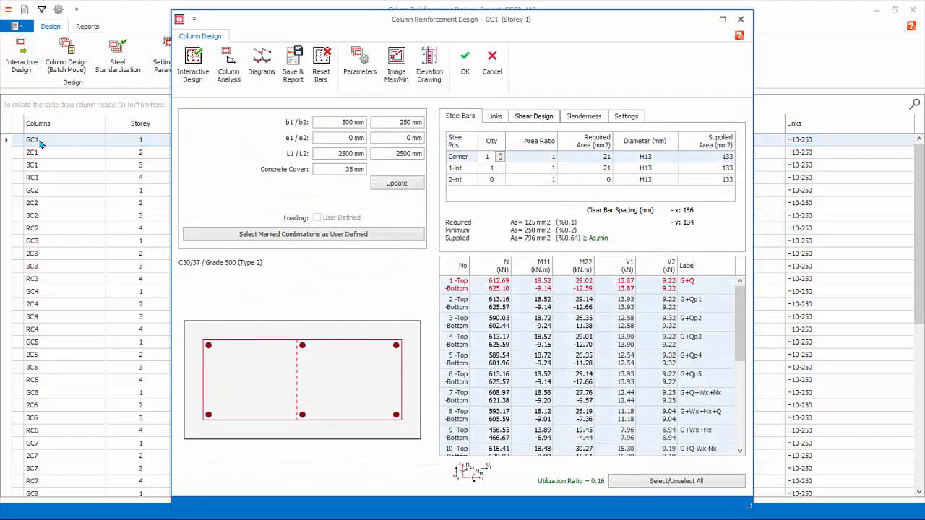
mouse_move(777, 223)
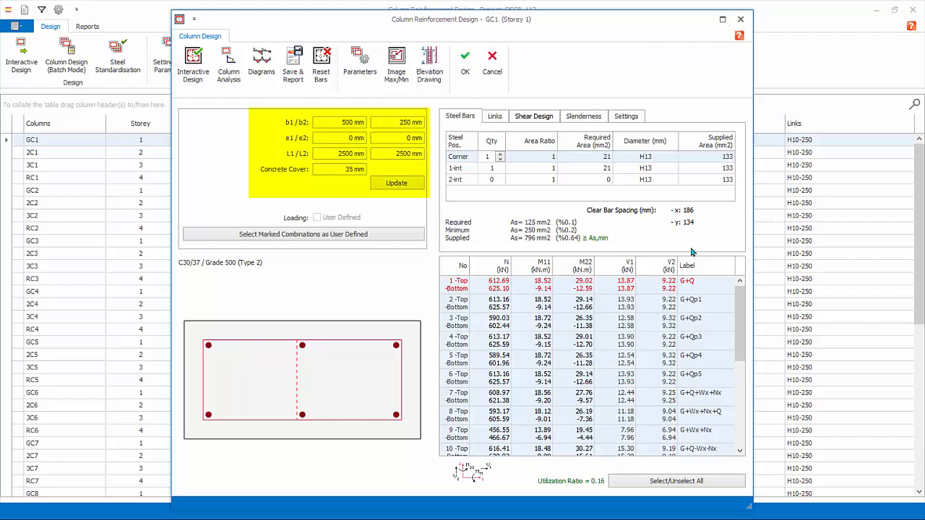
mouse_move(422, 211)
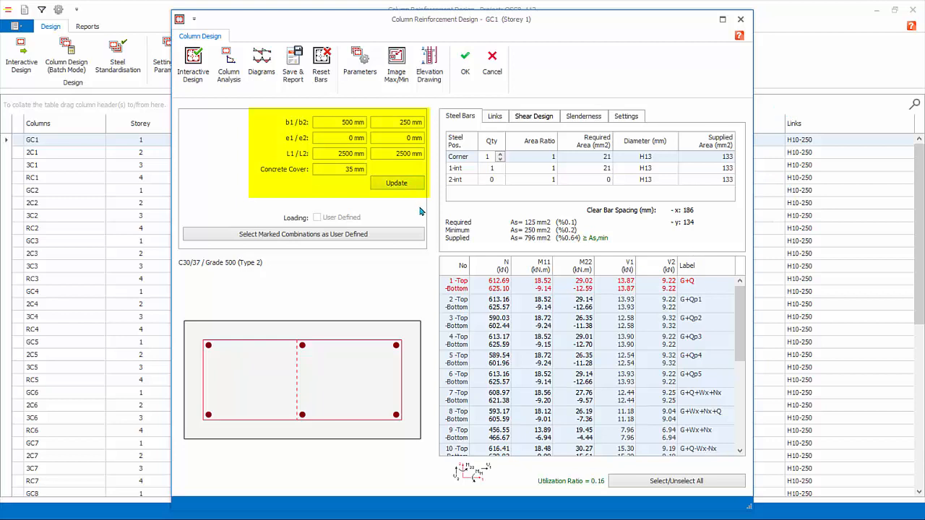
mouse_move(426, 206)
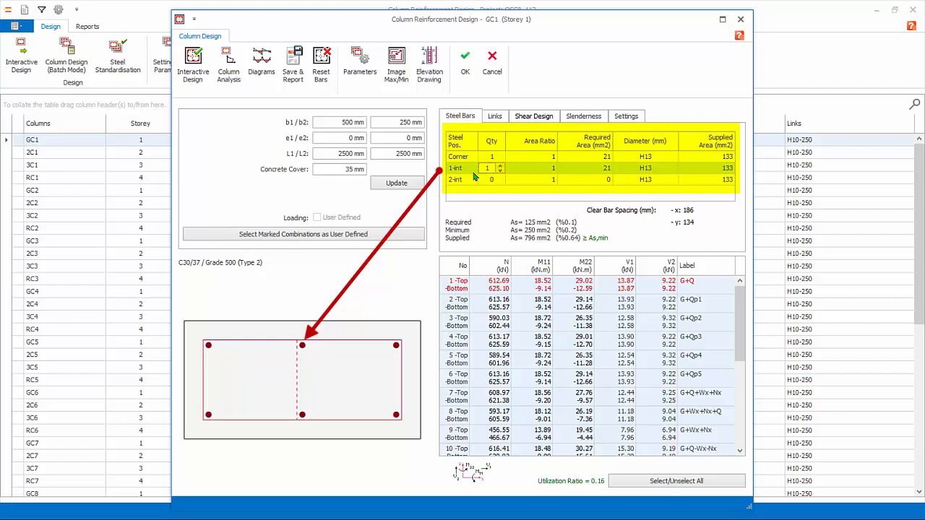
click(491, 179)
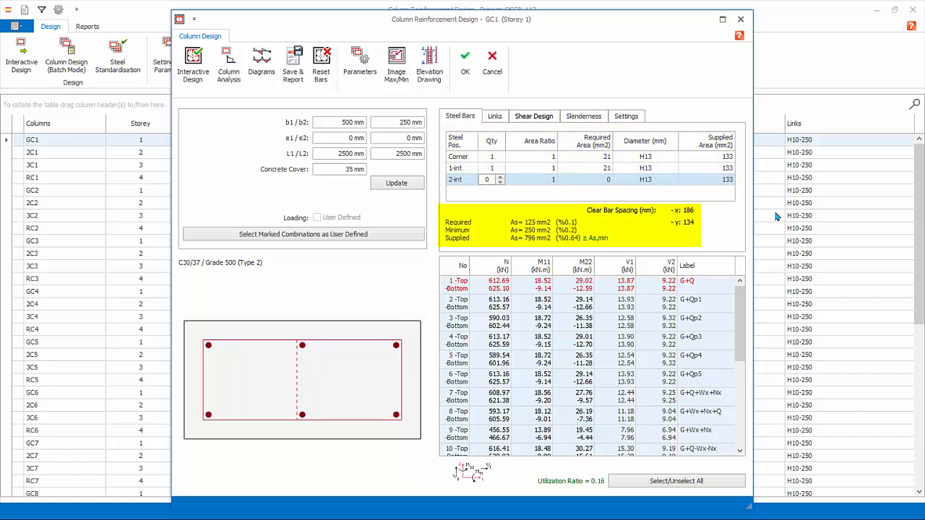
mouse_move(777, 217)
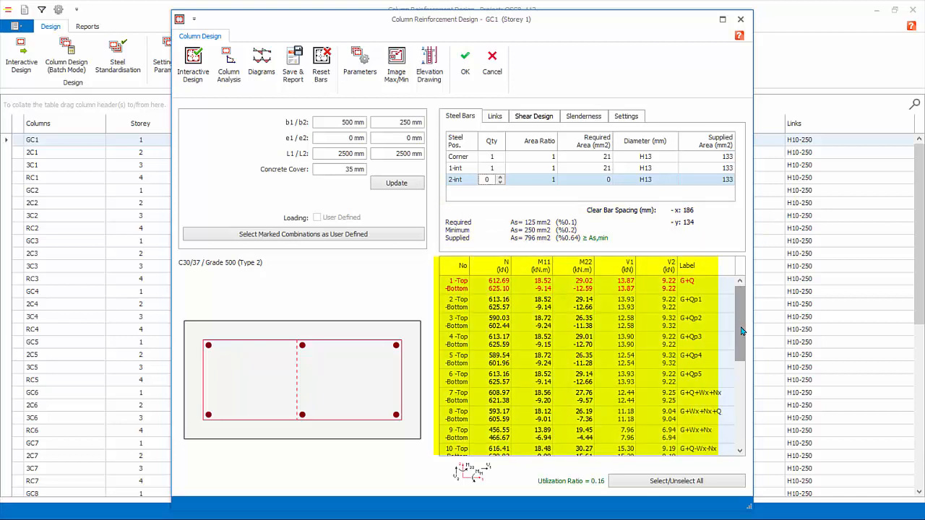
scroll(down, 3)
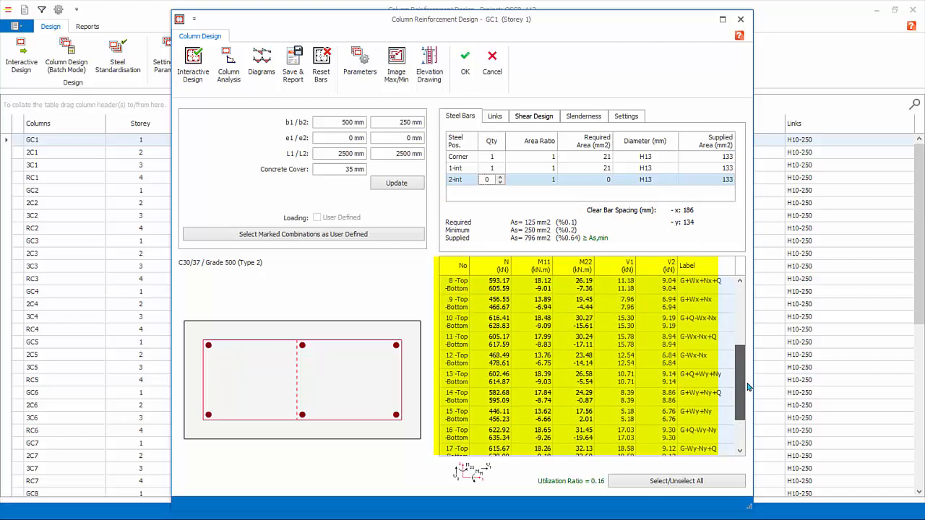
scroll(up, 3)
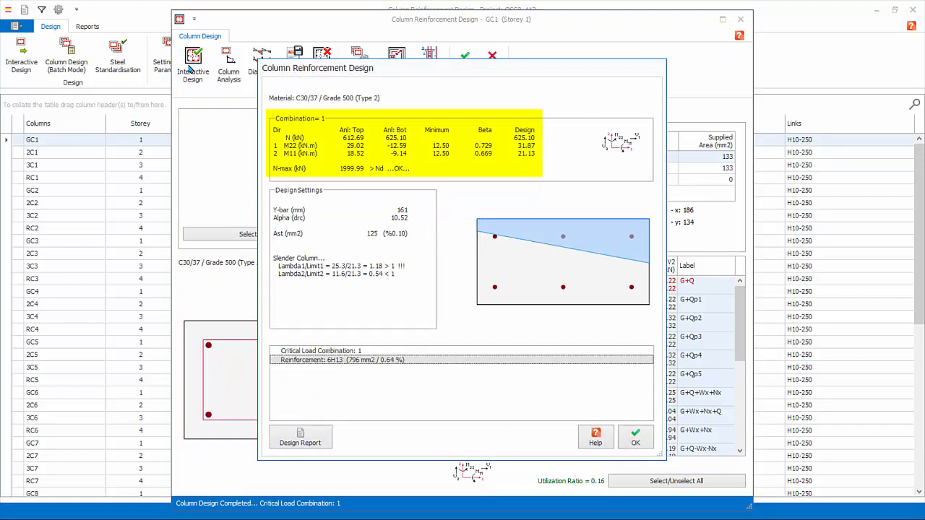
mouse_move(566, 99)
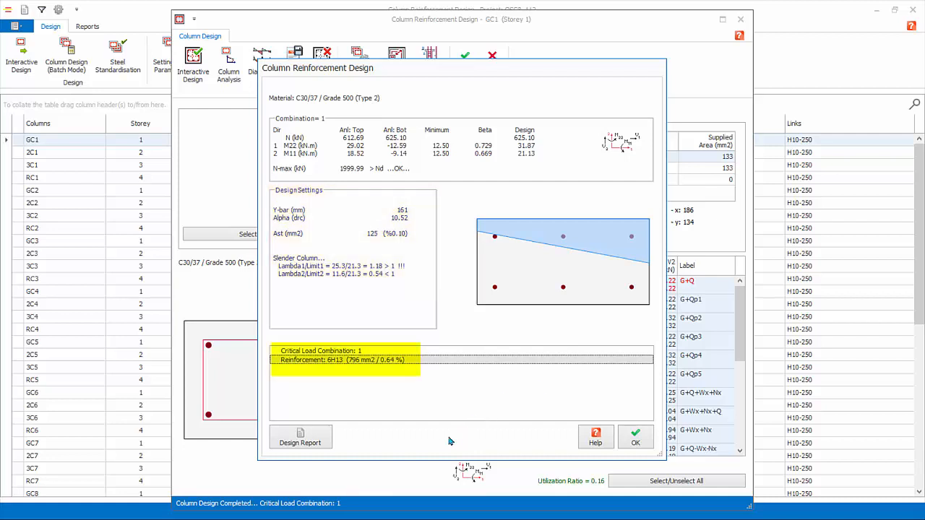
mouse_move(384, 445)
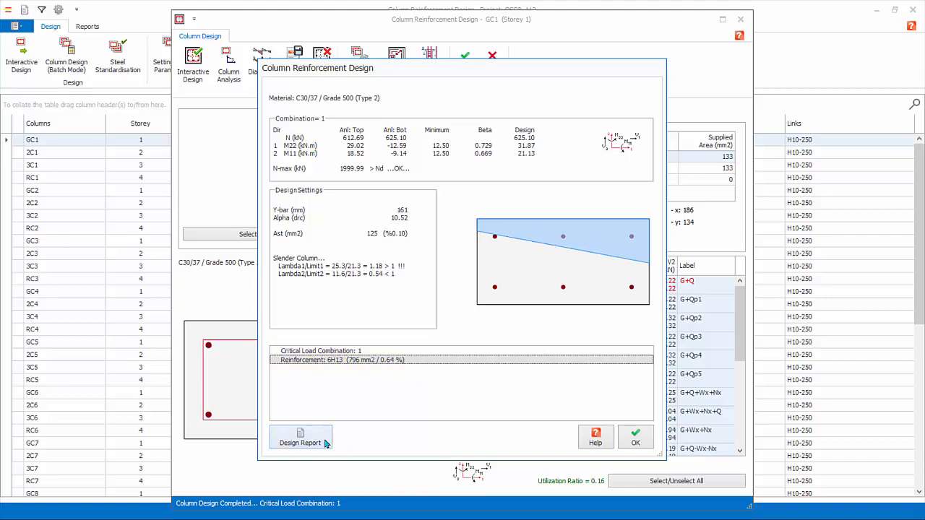
Step: Review GC1's design report down to utilization ratios 0.16, 0.31, 0.39, then close it
click(301, 440)
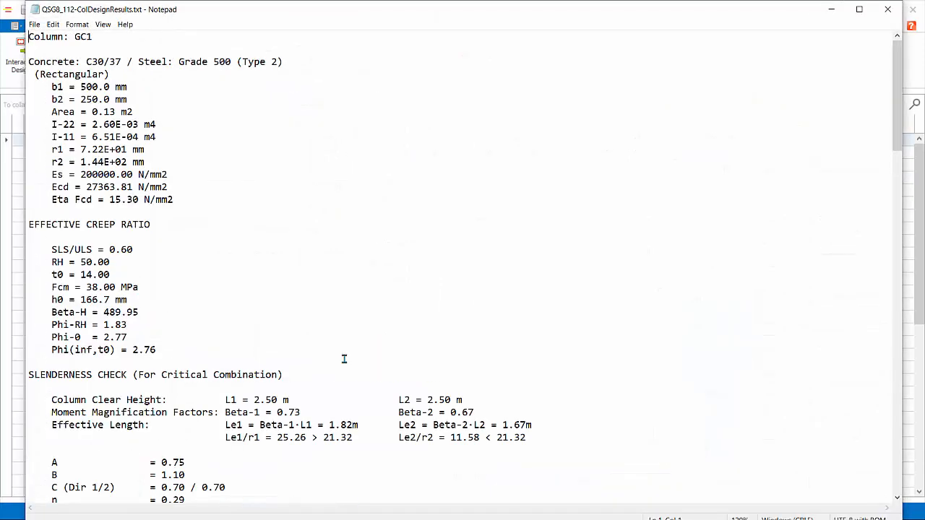
scroll(down, 3)
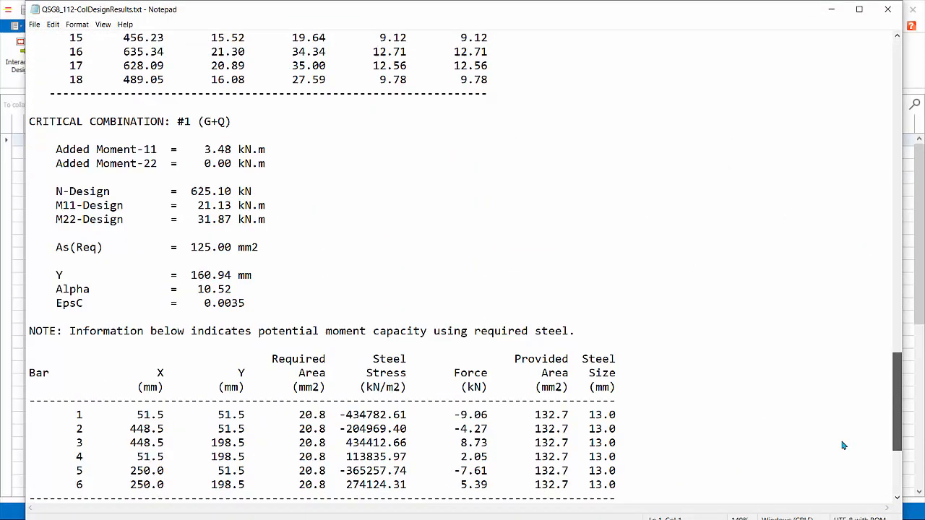
scroll(down, 3)
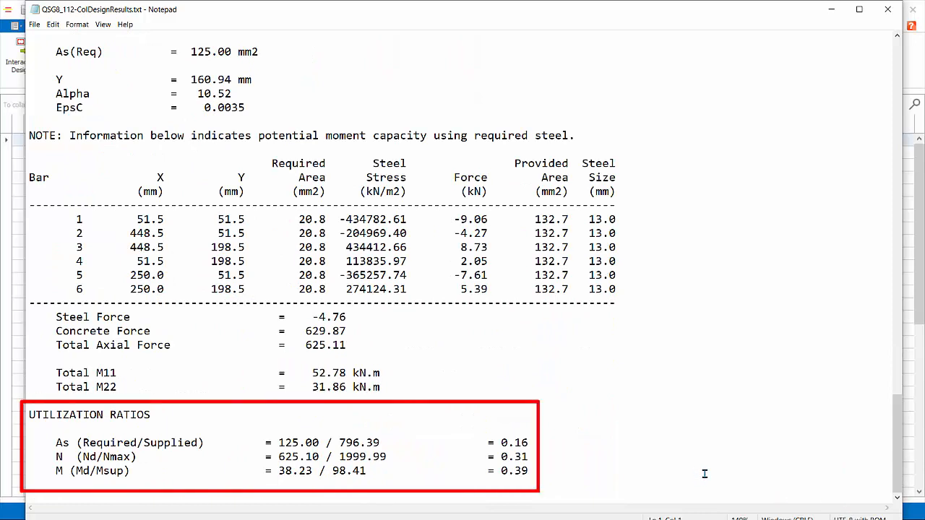
mouse_move(665, 454)
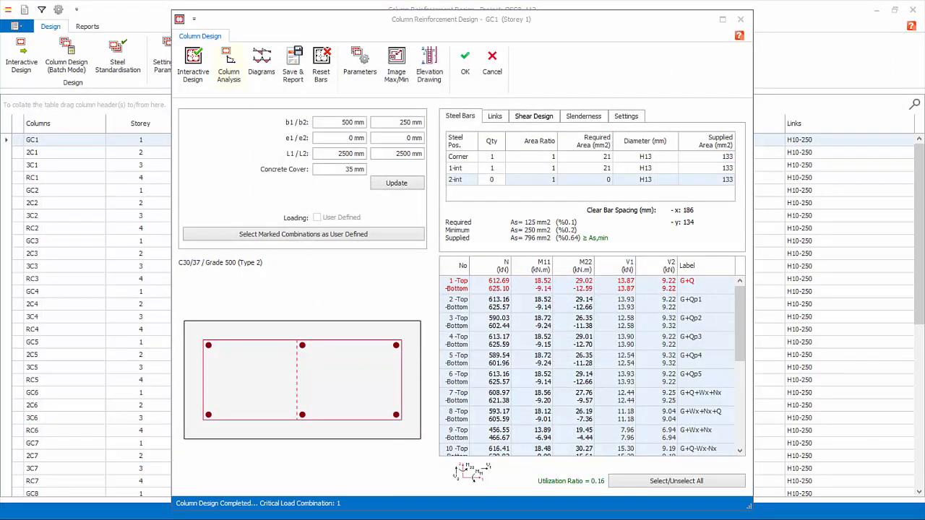
click(229, 64)
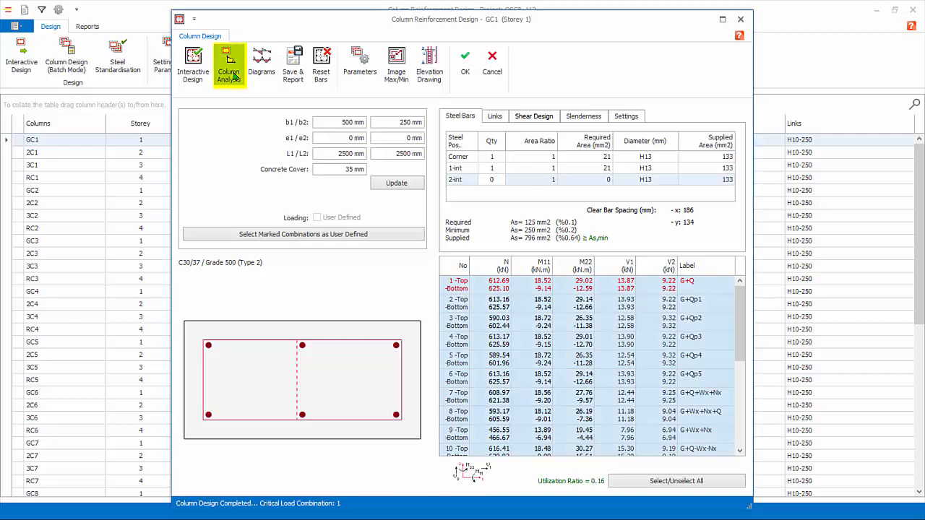
Step: Show GC1's N-M and M11-M22 interaction diagrams with design load N = 625.1 kN
click(261, 63)
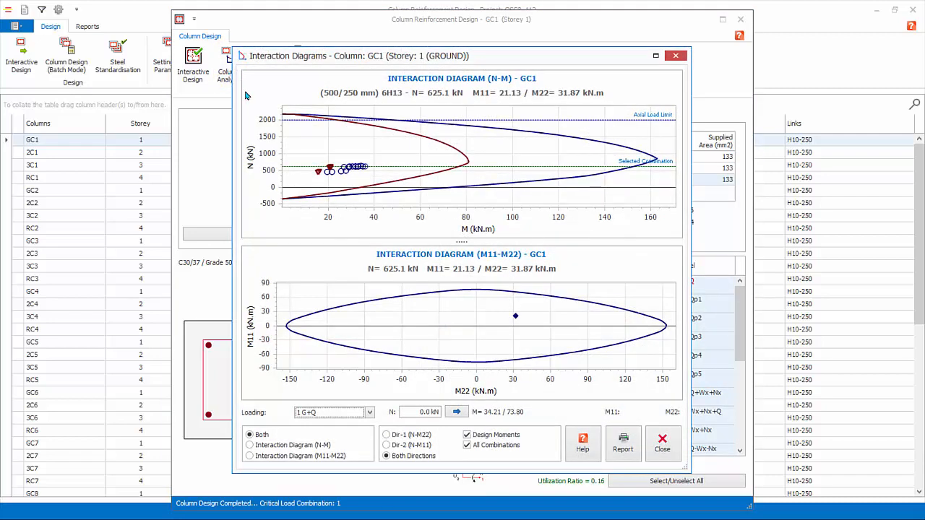
mouse_move(610, 63)
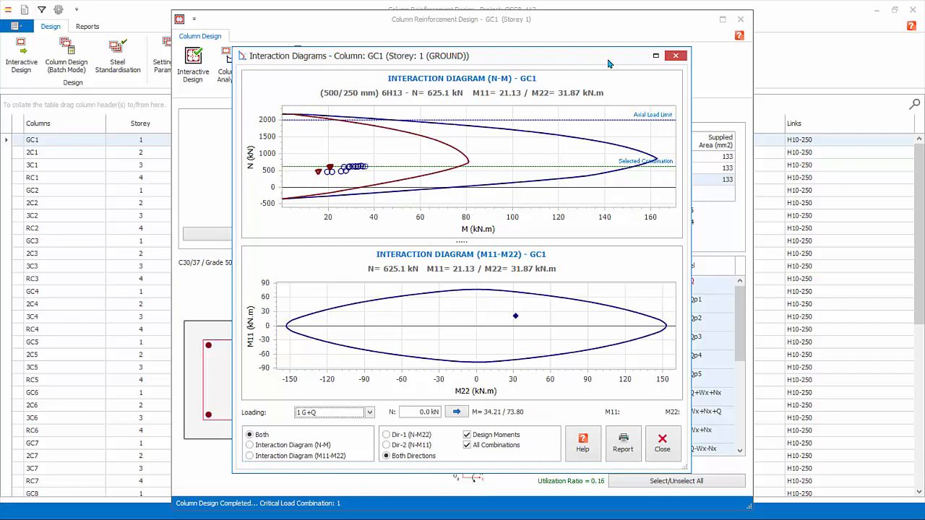
mouse_move(687, 110)
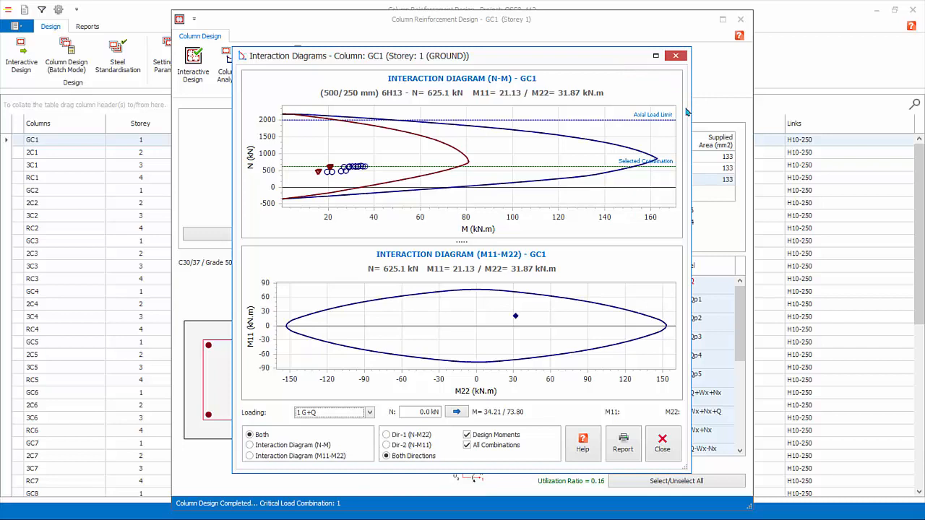
click(248, 445)
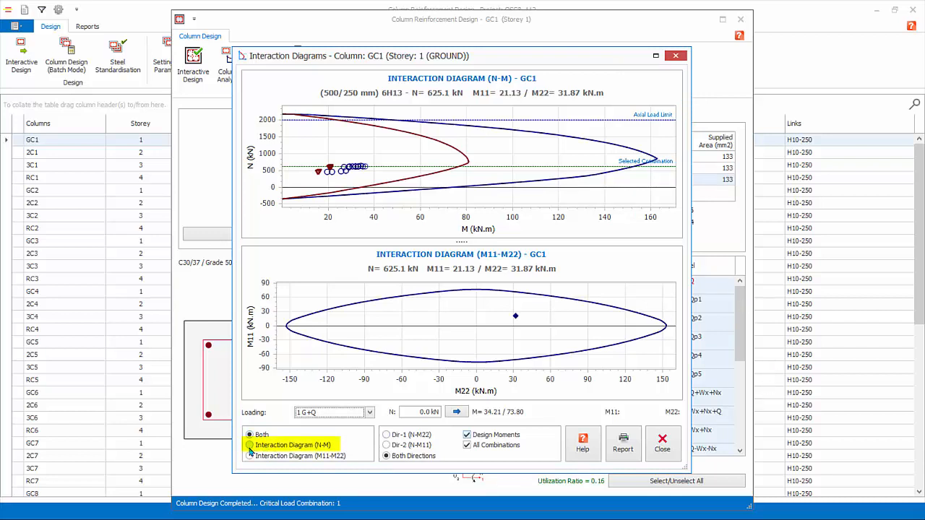
Step: View GC1's N-M diagram per single direction, N-M22 then N-M11, with design points inside the curves
click(248, 445)
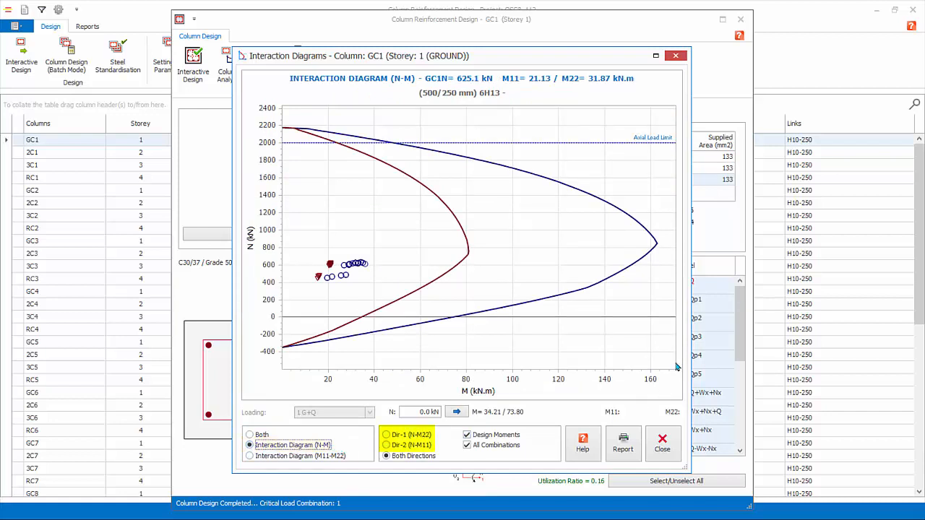
mouse_move(656, 249)
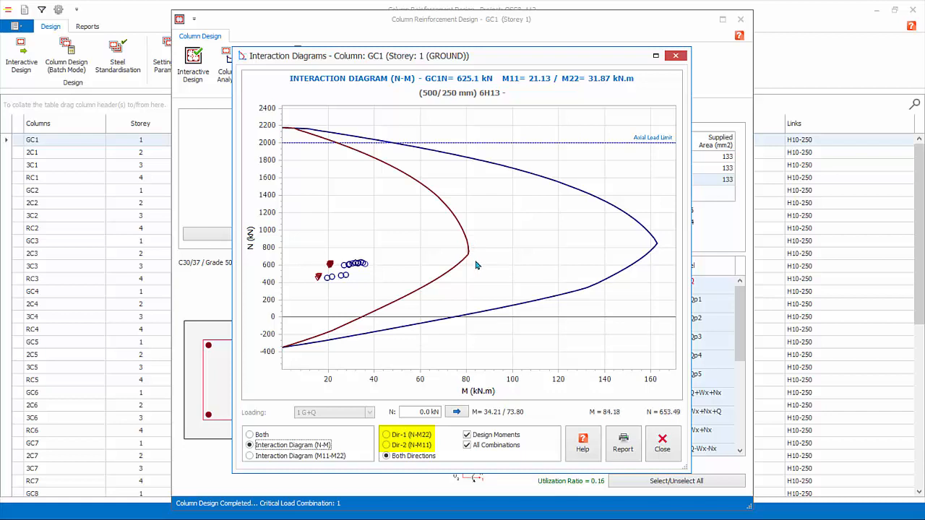
click(386, 445)
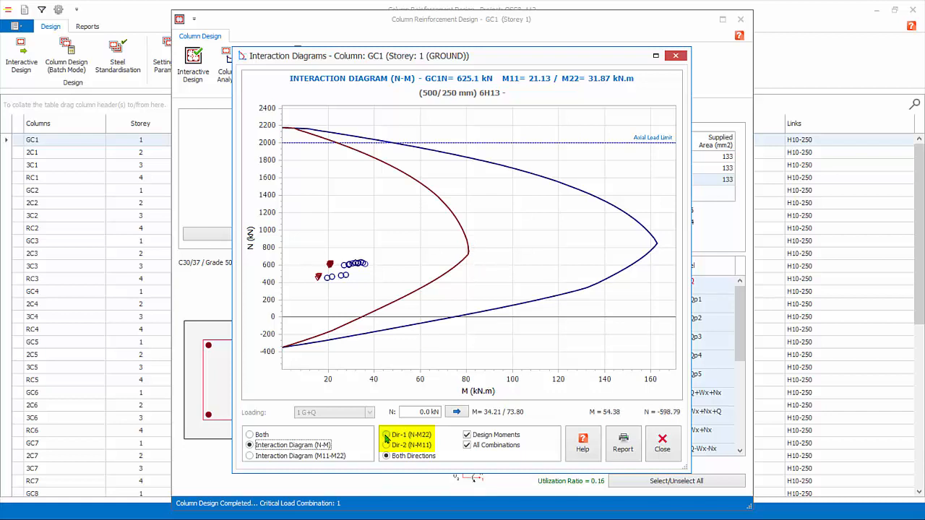
click(387, 433)
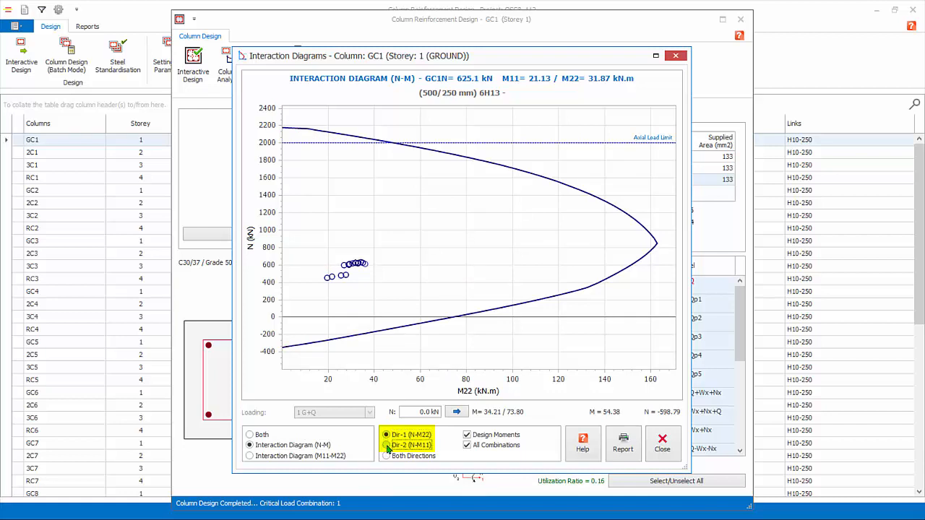
click(387, 445)
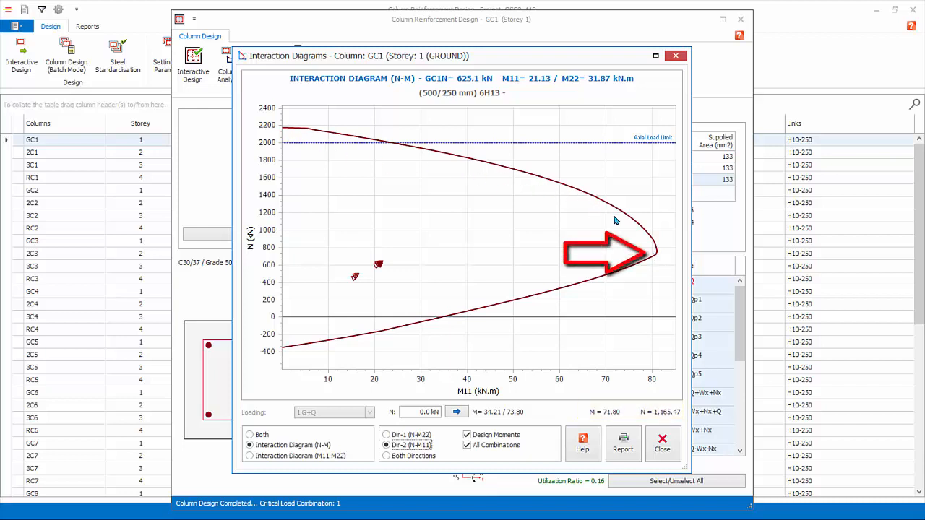
mouse_move(657, 259)
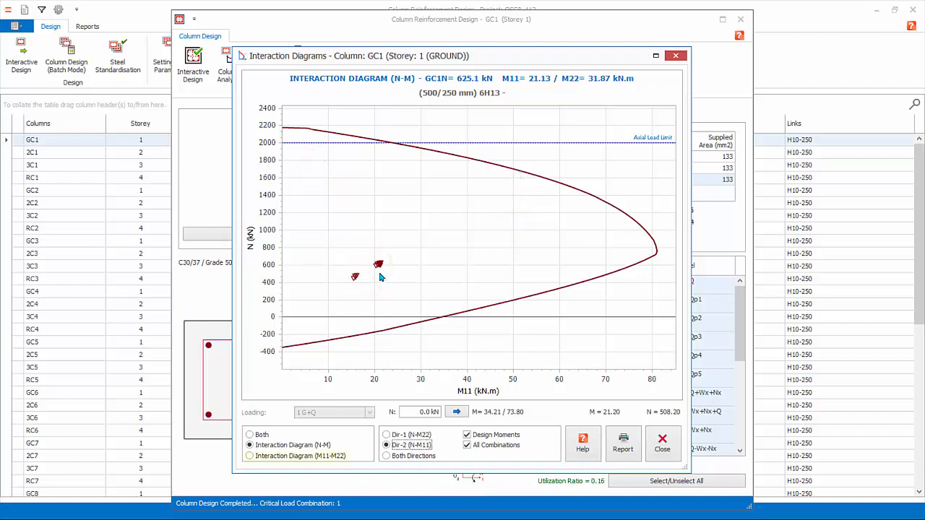
click(248, 457)
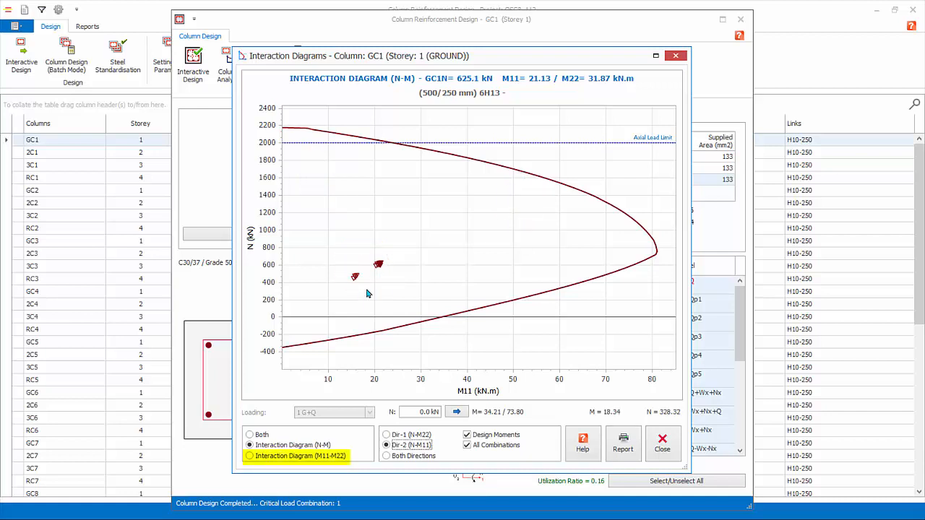
click(248, 457)
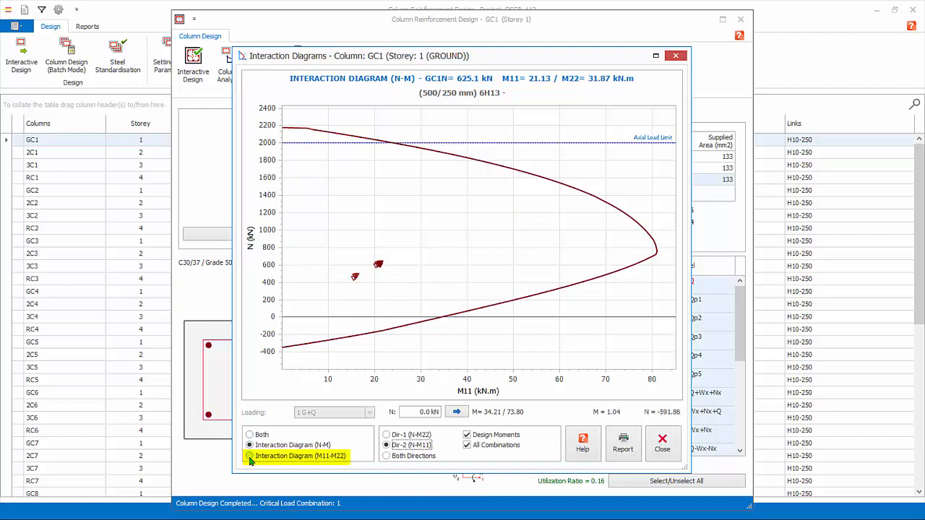
Step: Inspect GC1's M11-M22 interaction diagram values, then close the interaction diagrams
click(250, 457)
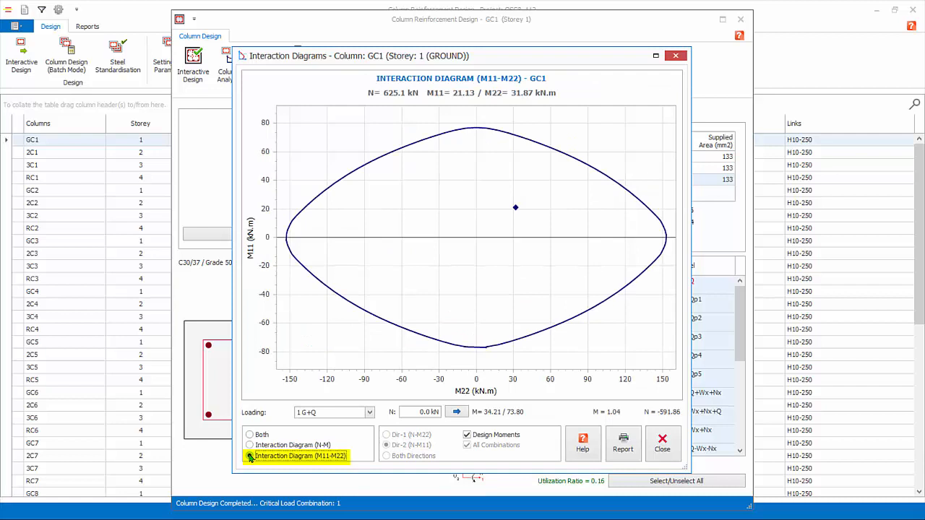
click(249, 457)
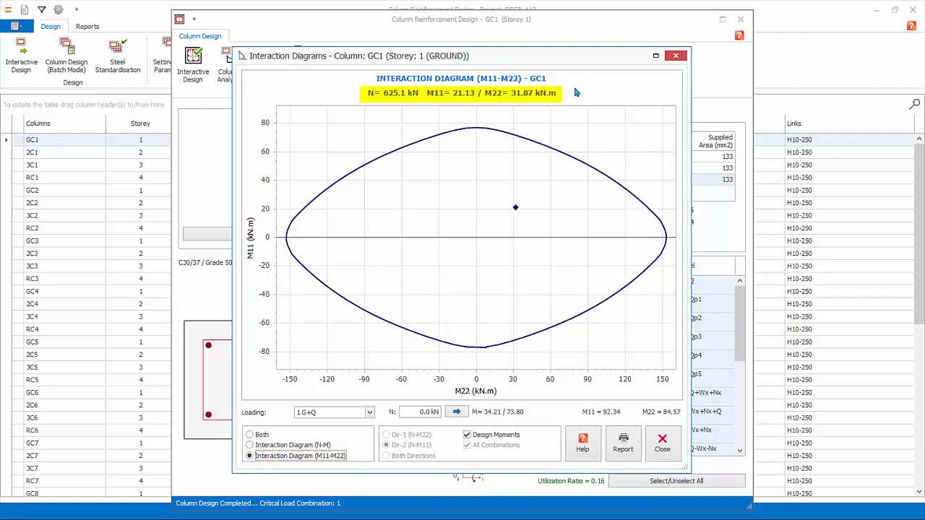
mouse_move(570, 98)
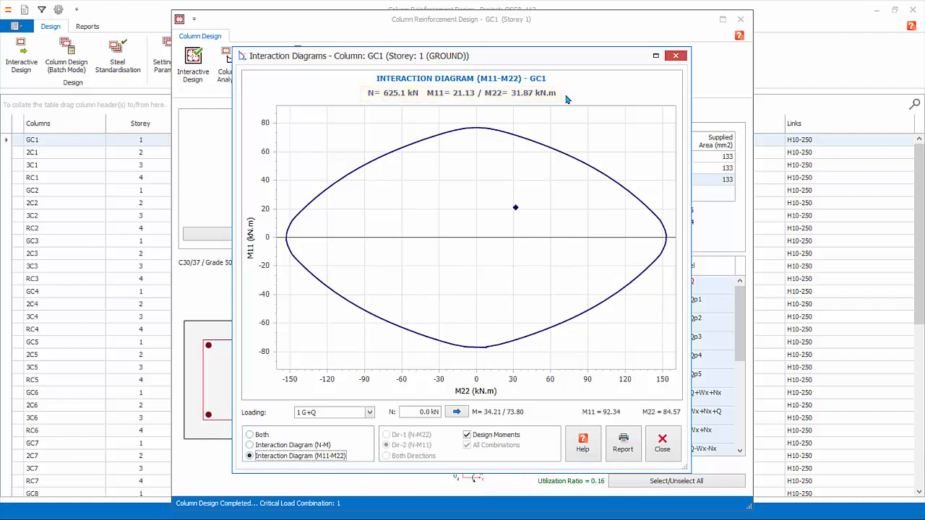
click(514, 208)
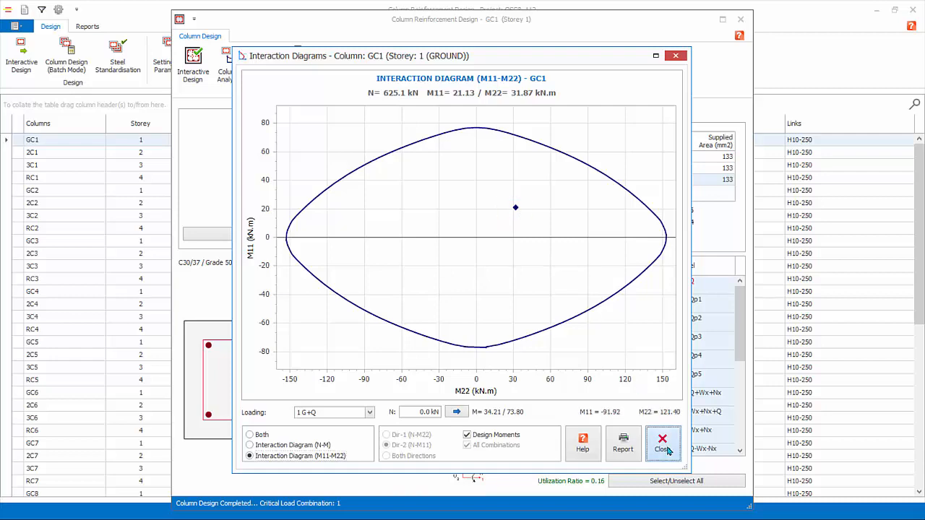
click(662, 444)
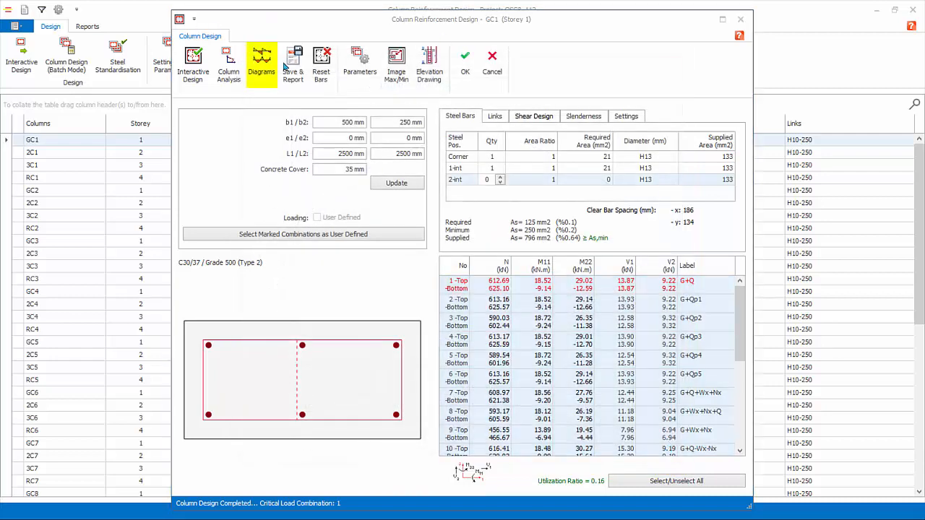
click(260, 64)
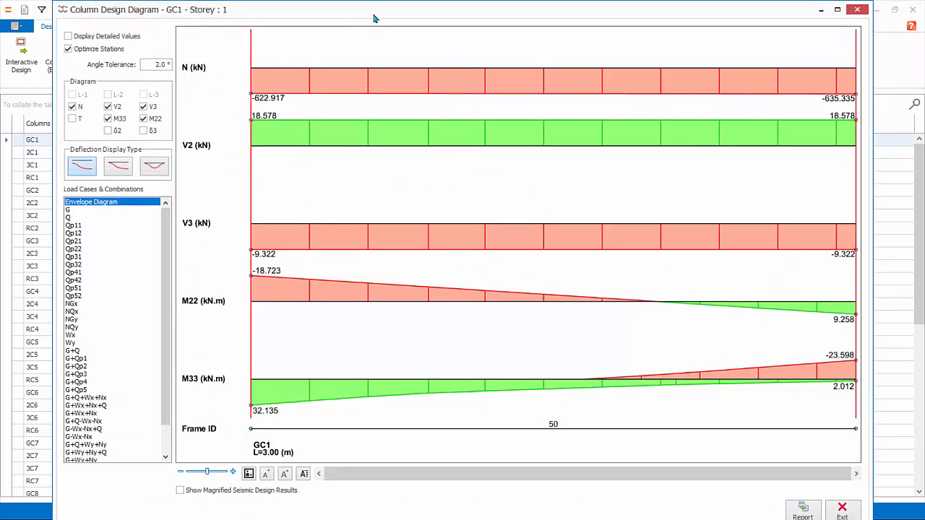
click(68, 210)
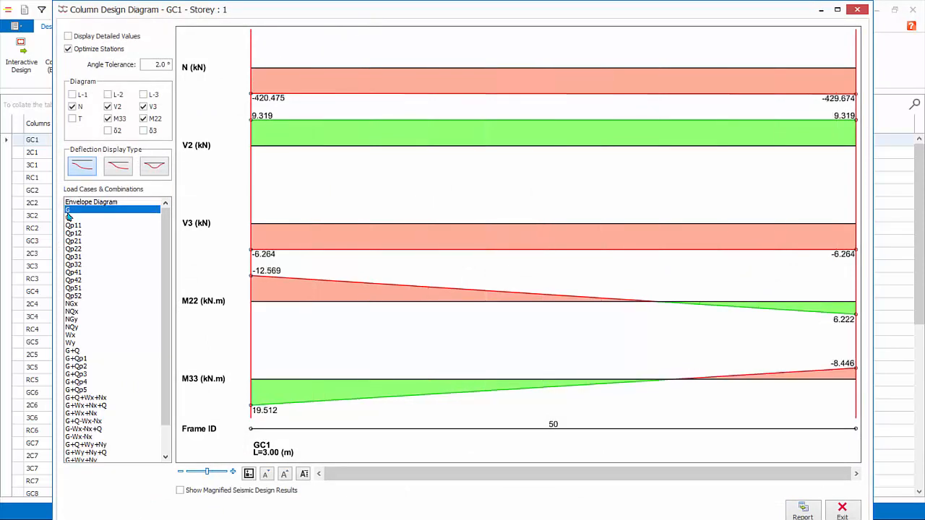
click(76, 390)
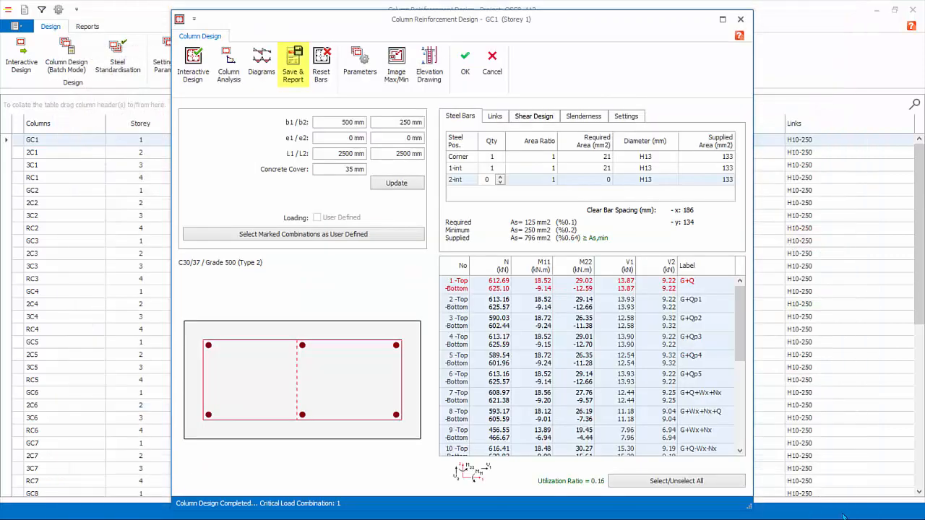
Step: Save and report, reset GC1's bars to utilization 0.4, and leave default bar layout optimization unchanged
click(292, 63)
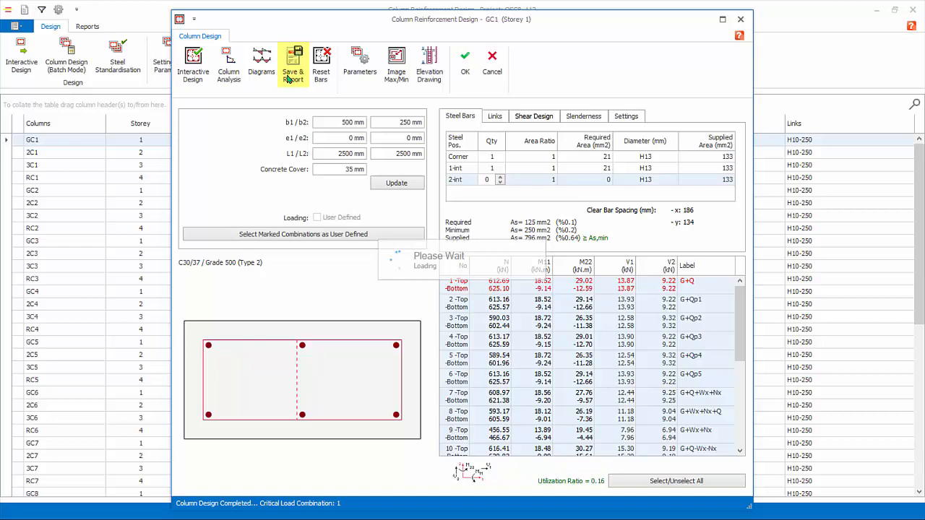
click(292, 60)
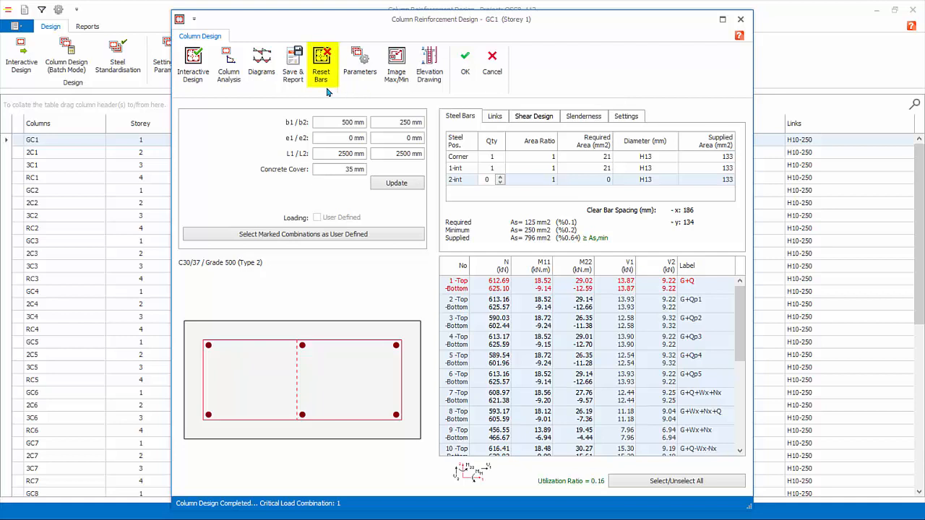
mouse_move(321, 73)
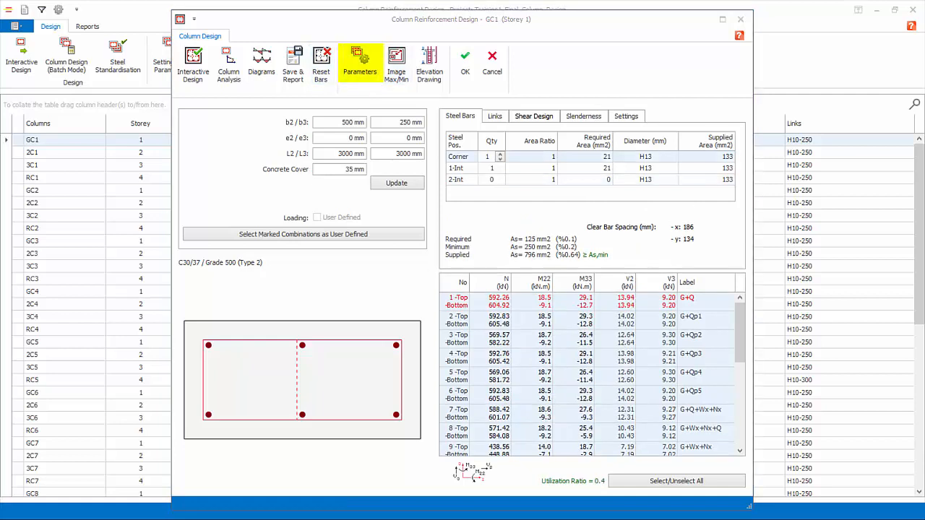
click(360, 61)
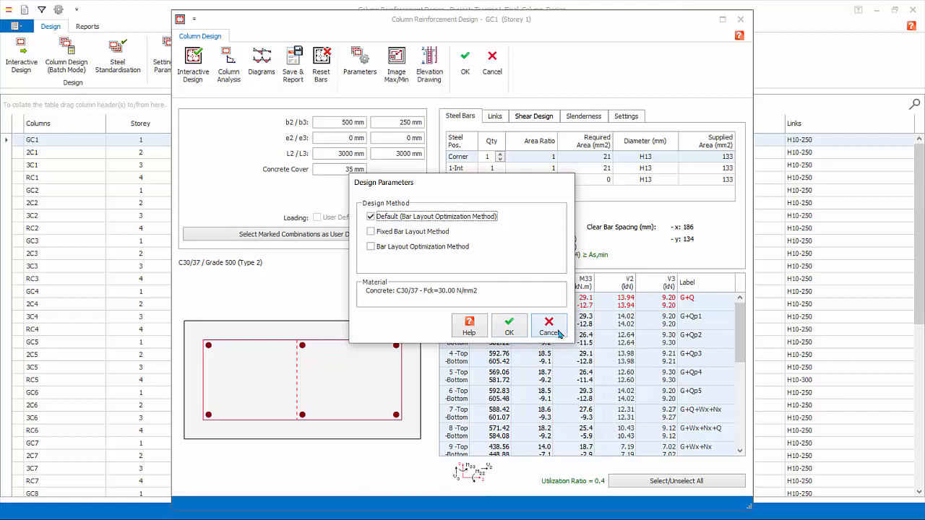
click(549, 325)
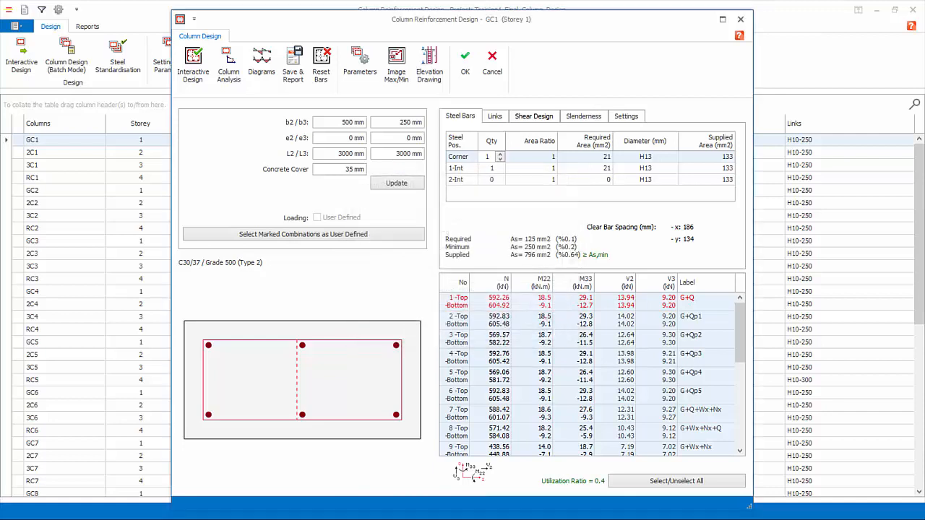
click(396, 60)
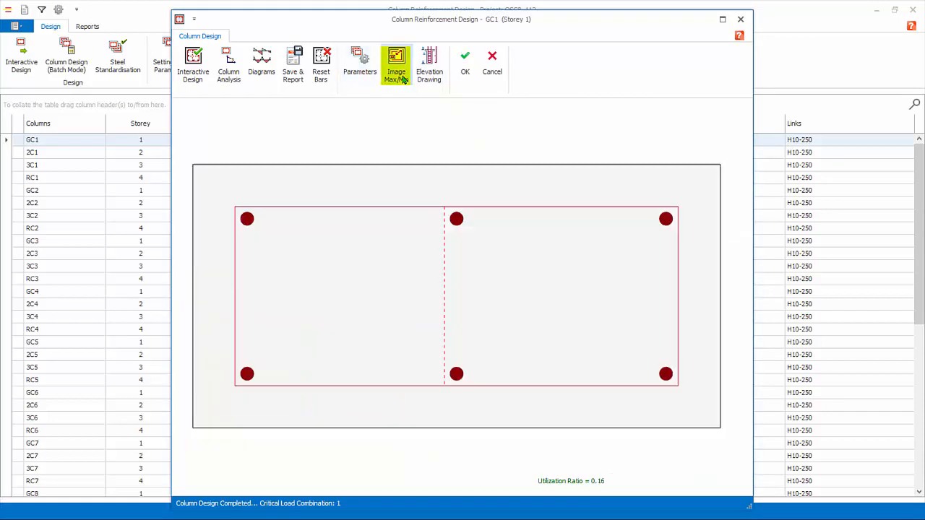
mouse_move(396, 65)
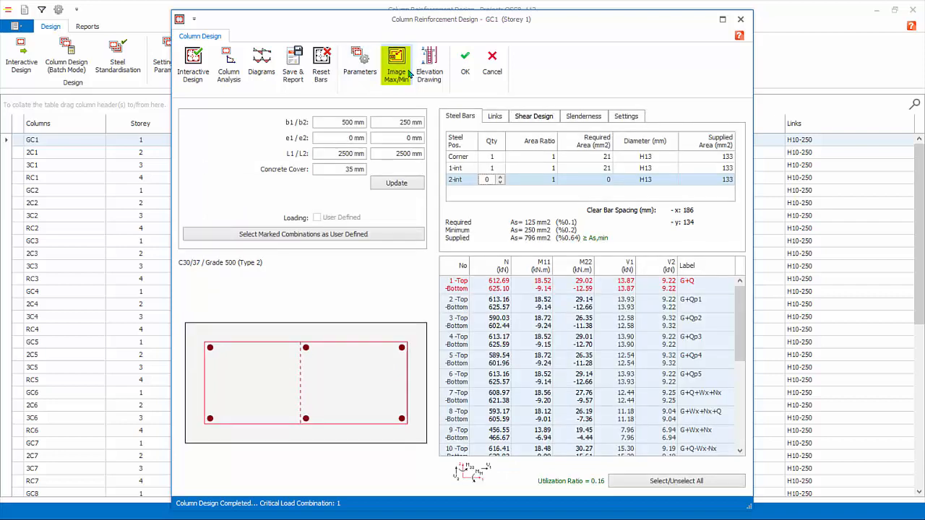
click(430, 64)
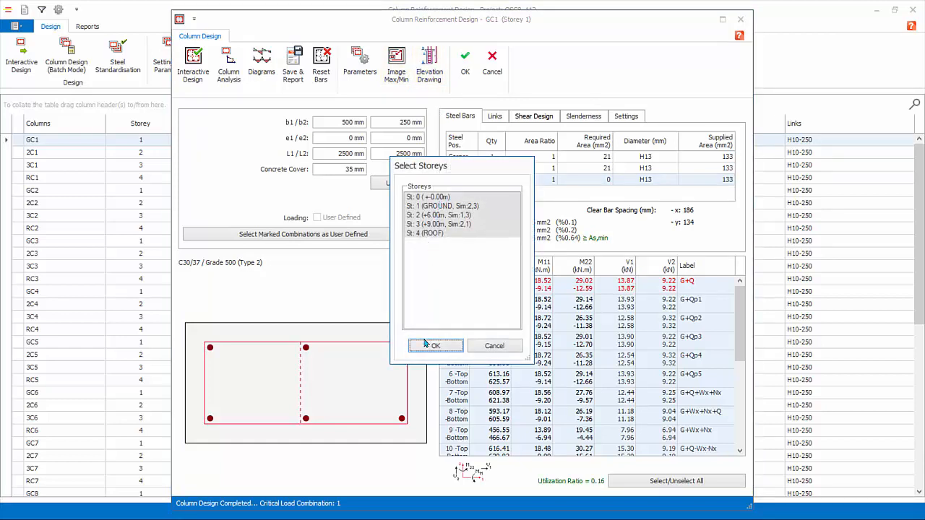
click(435, 345)
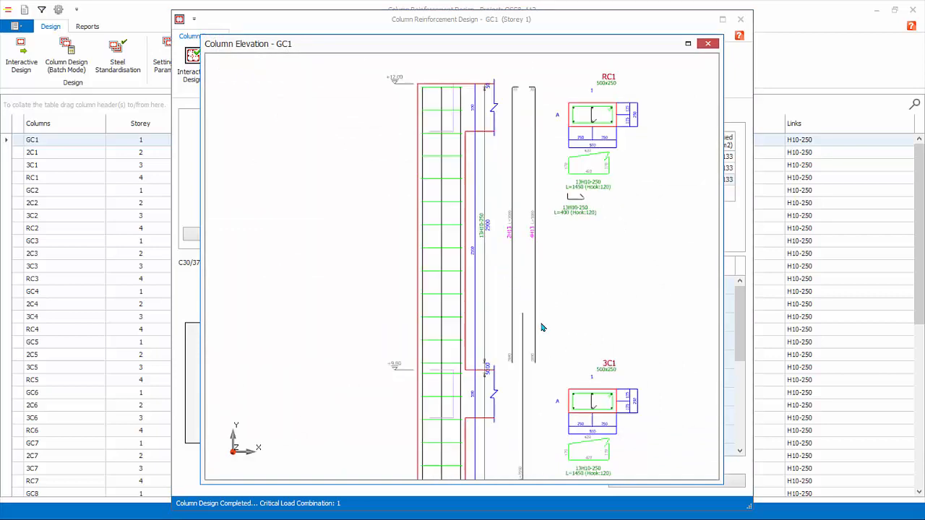
click(707, 44)
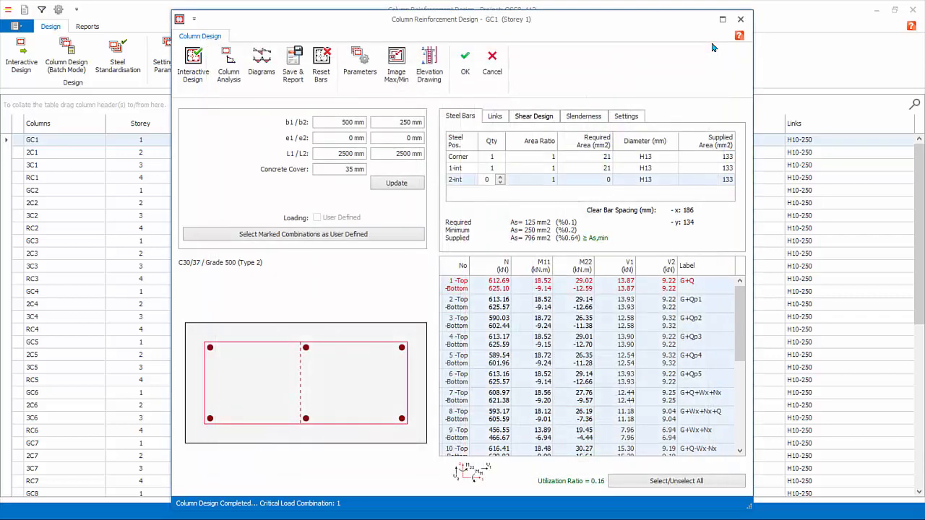
Step: Review GC1's link patterns unchanged, then show its shear design: VEd 18.58 and 9.32 kN, minimum links
click(494, 116)
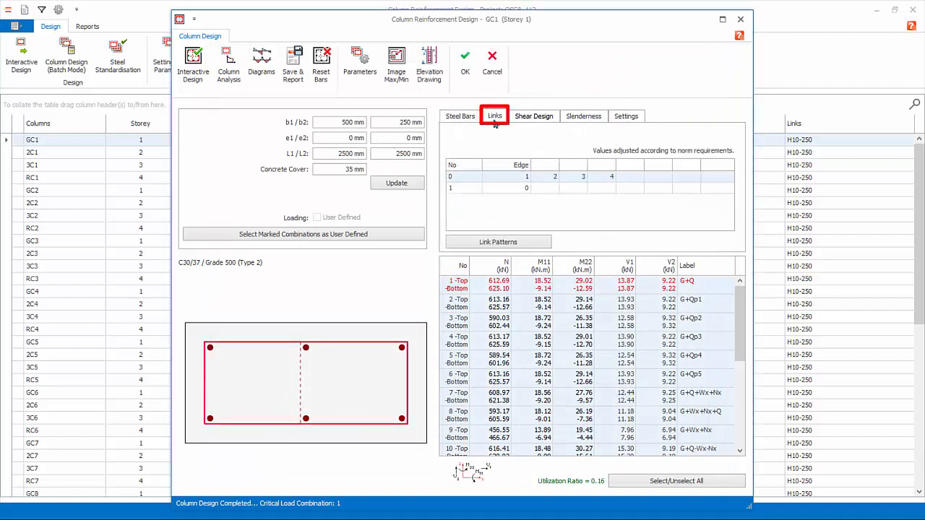
click(497, 241)
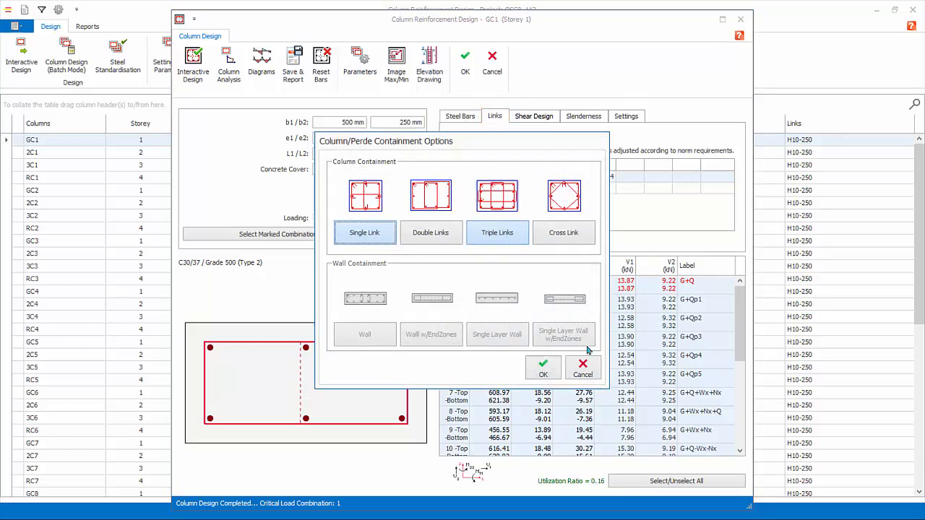
click(543, 370)
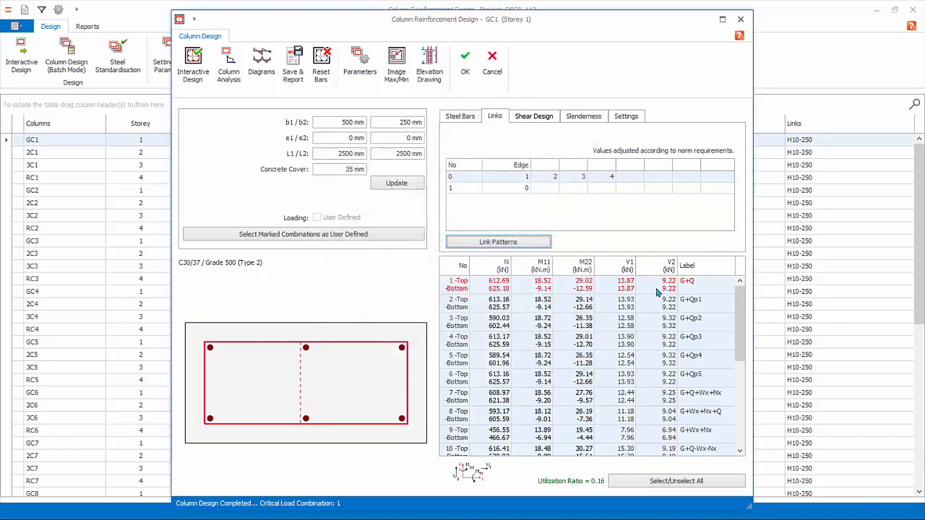
click(534, 115)
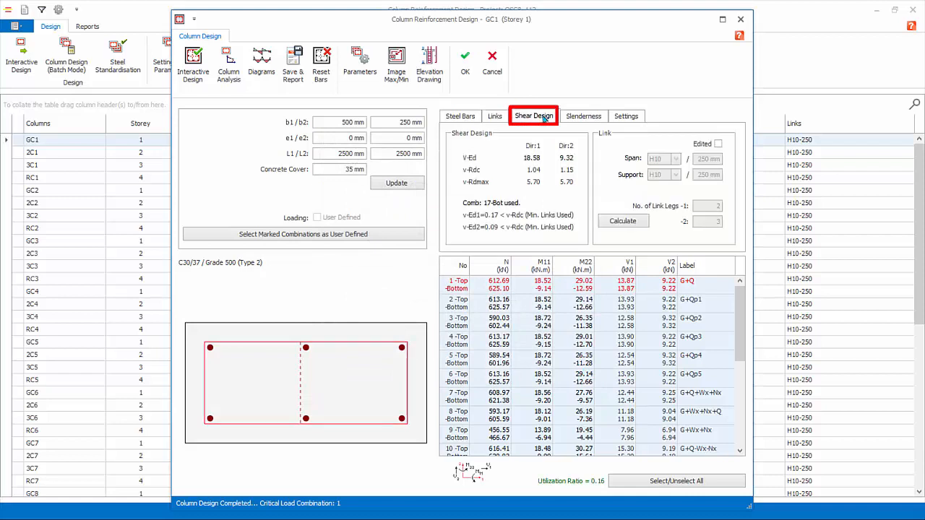
mouse_move(728, 116)
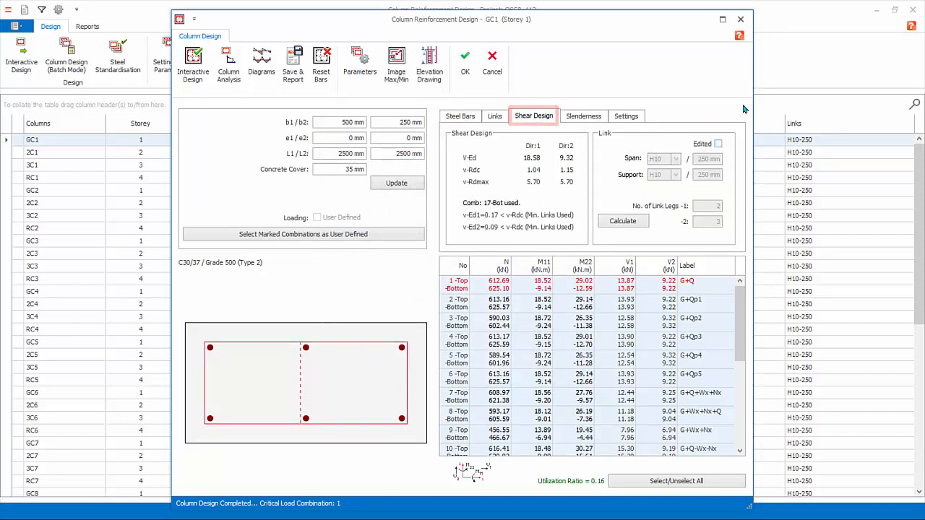
mouse_move(734, 133)
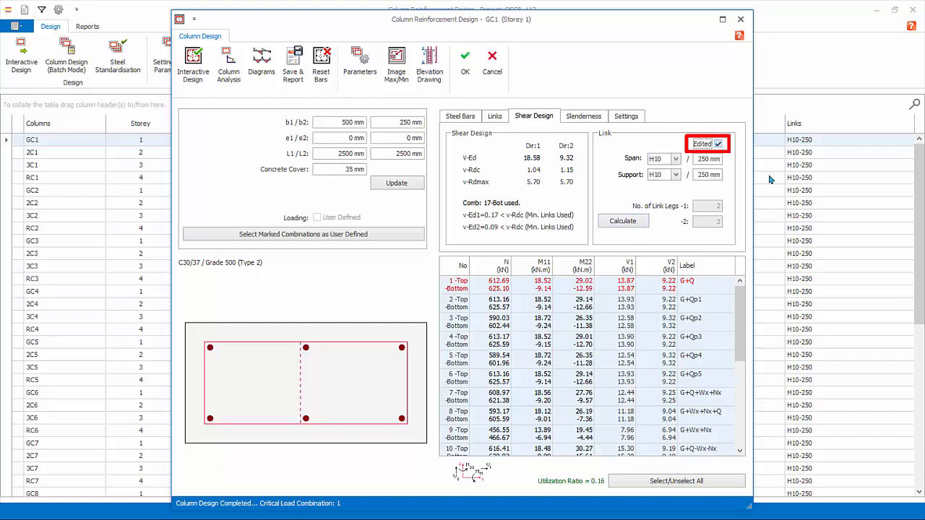
click(709, 158)
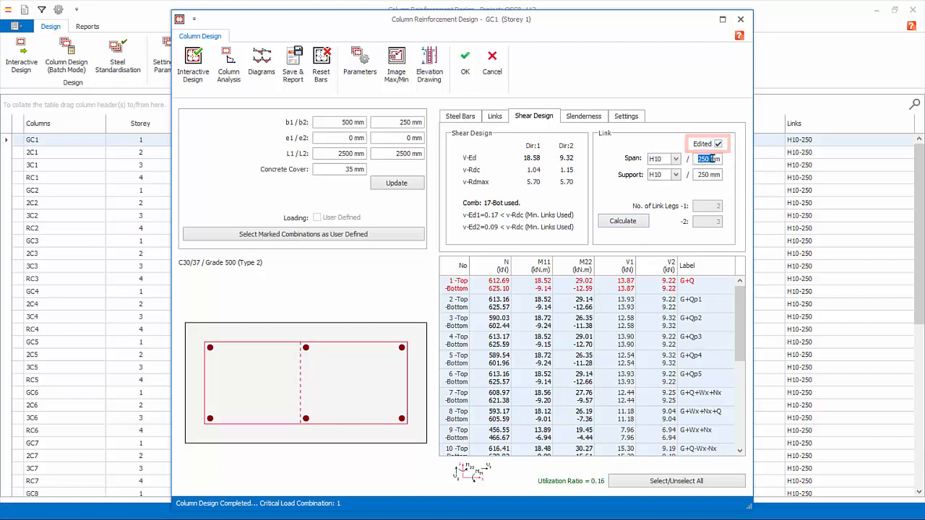
click(709, 173)
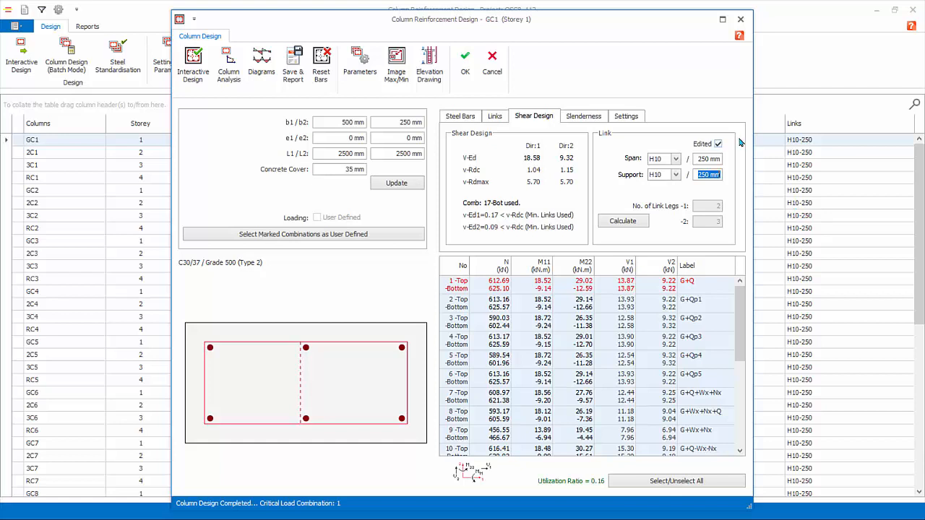
mouse_move(730, 144)
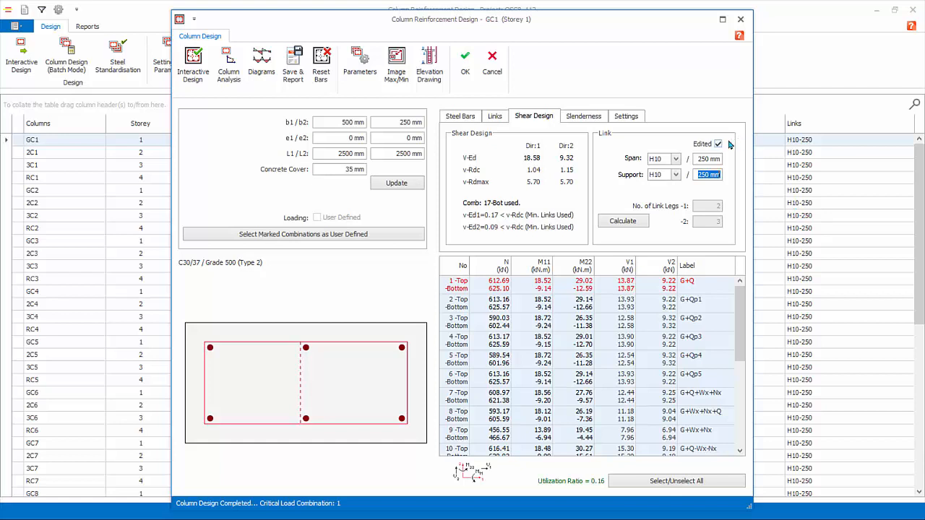
click(719, 144)
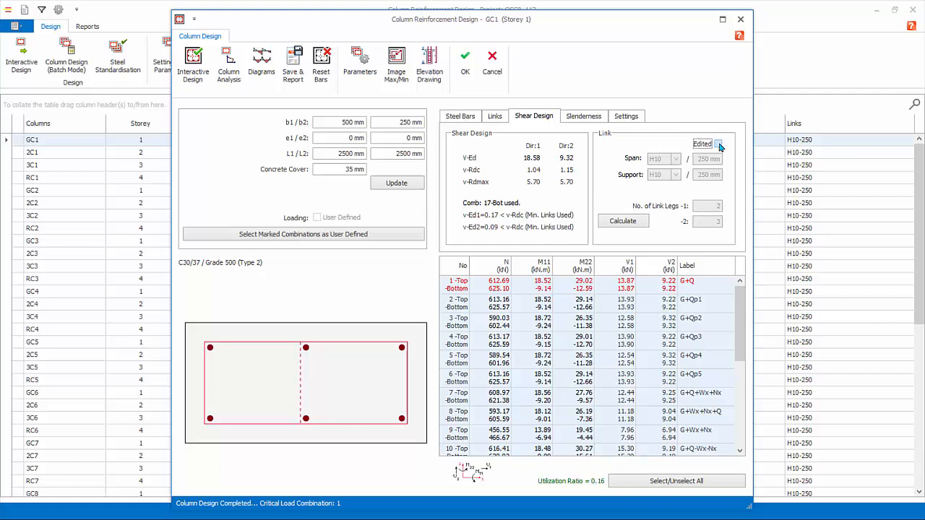
click(584, 116)
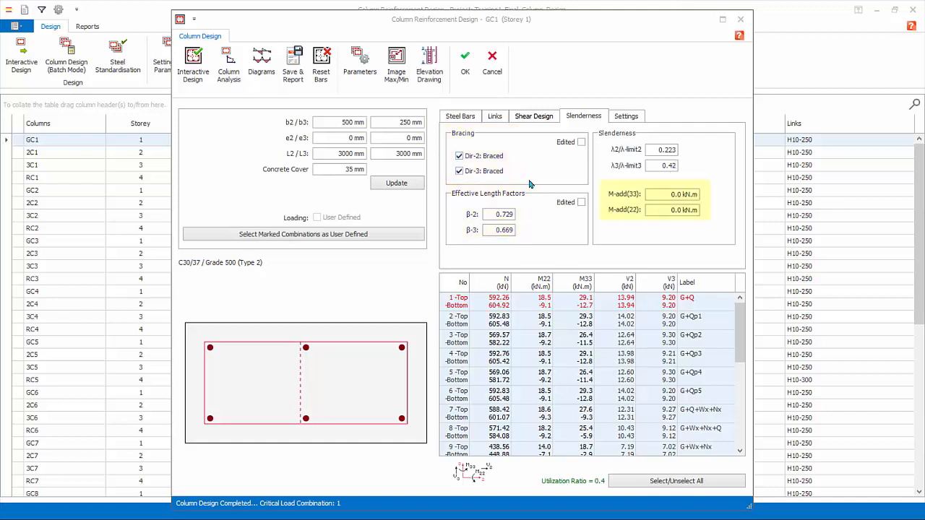
mouse_move(538, 234)
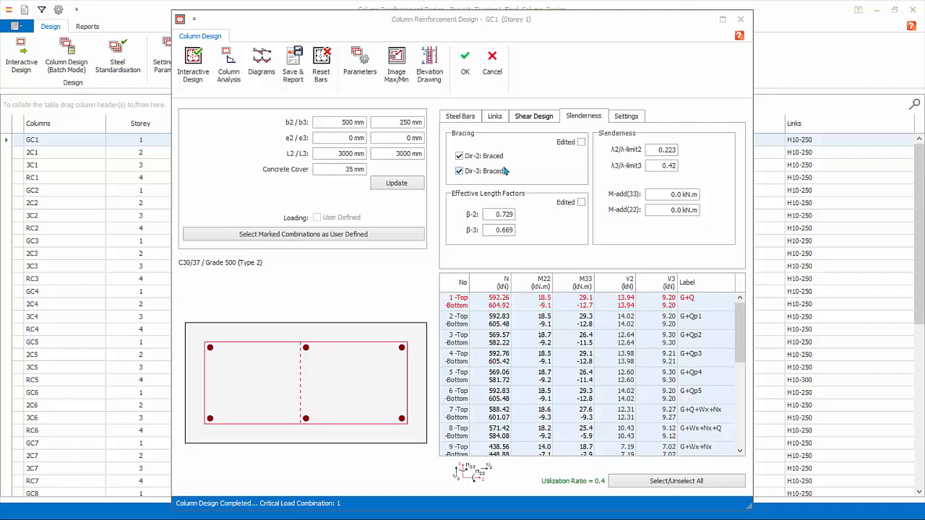
Step: Make GC1 unbraced and redesign it, giving slender column with 6H16 under combination 17
click(460, 170)
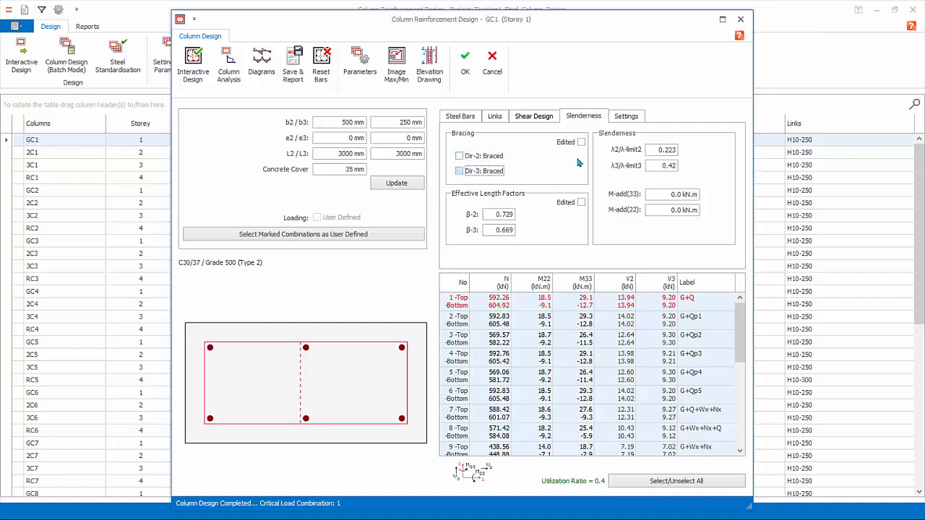
mouse_move(552, 179)
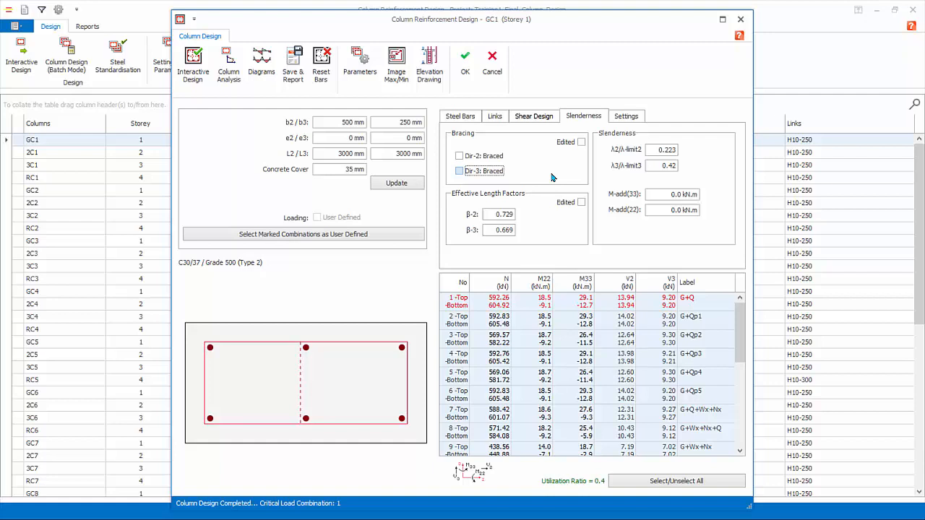
click(194, 60)
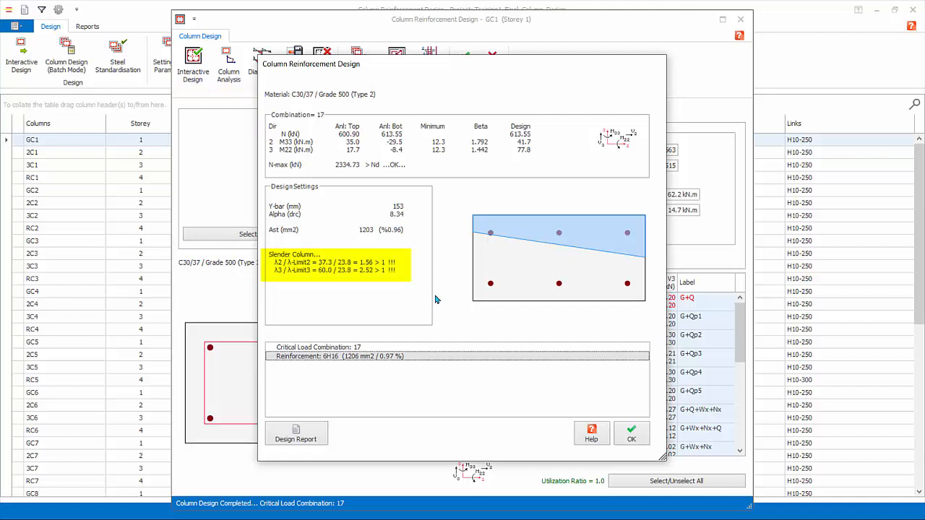
mouse_move(422, 282)
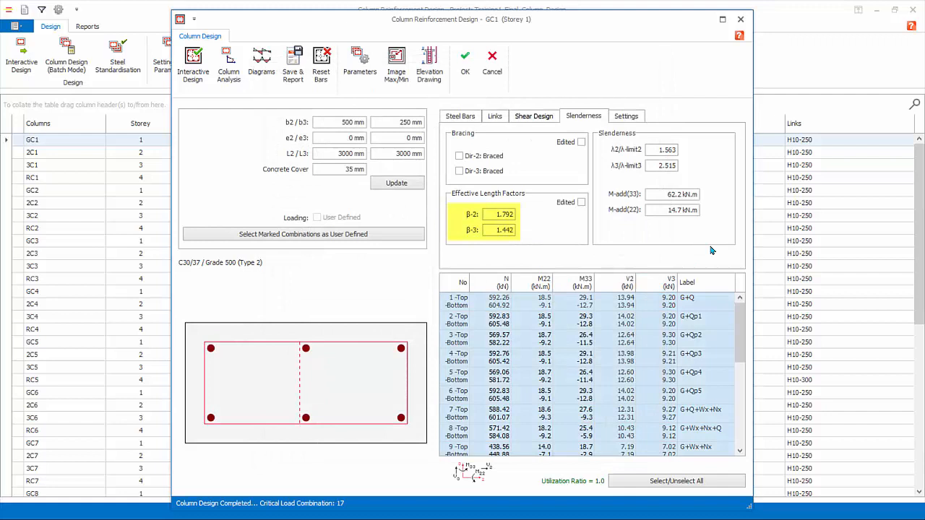
mouse_move(719, 239)
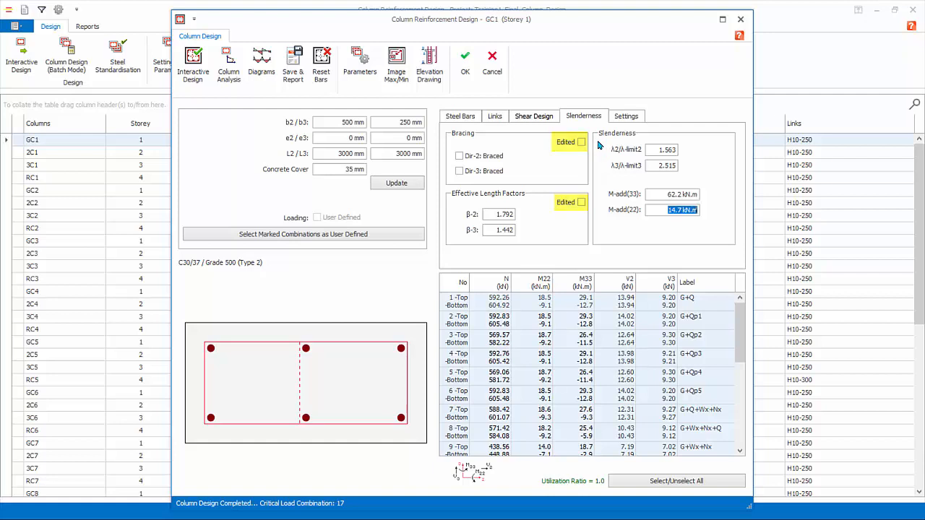
Step: Return to GC1's steel bar layout showing utilization 0.16 with H13 bars
click(460, 115)
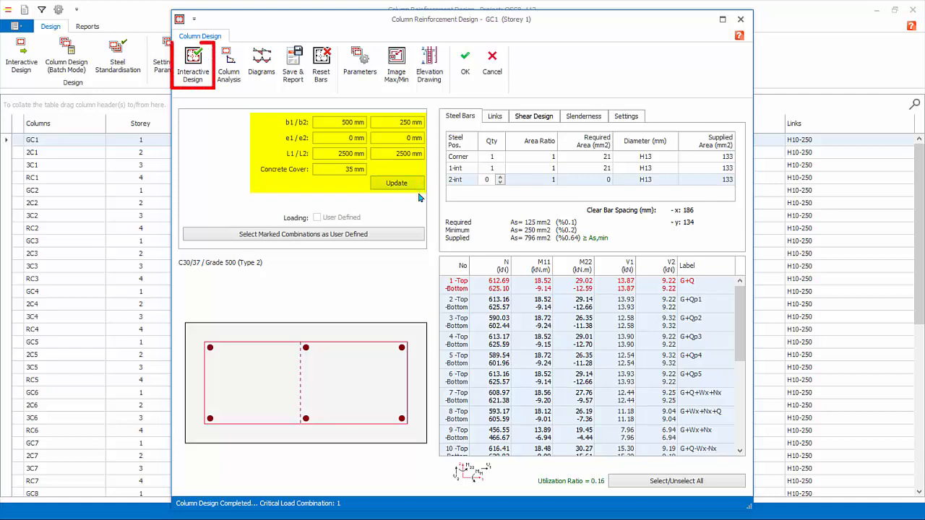
mouse_move(193, 61)
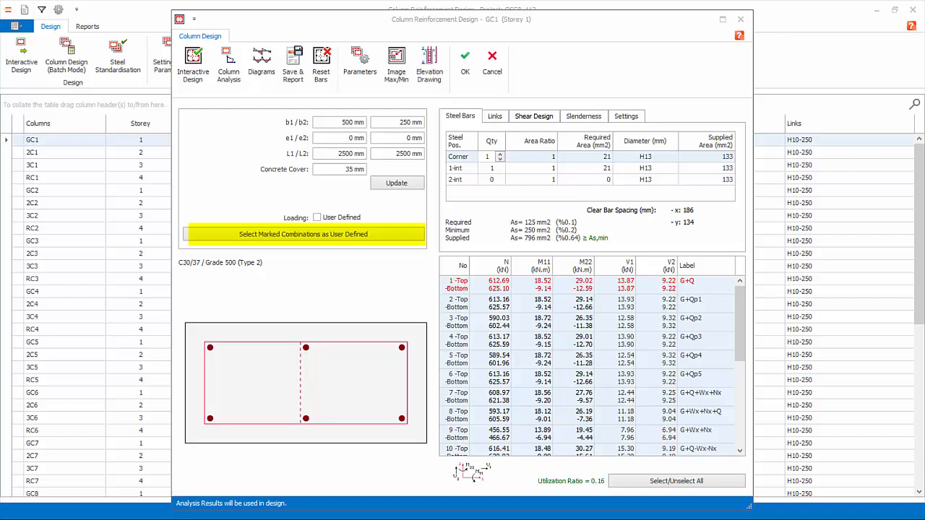
mouse_move(427, 222)
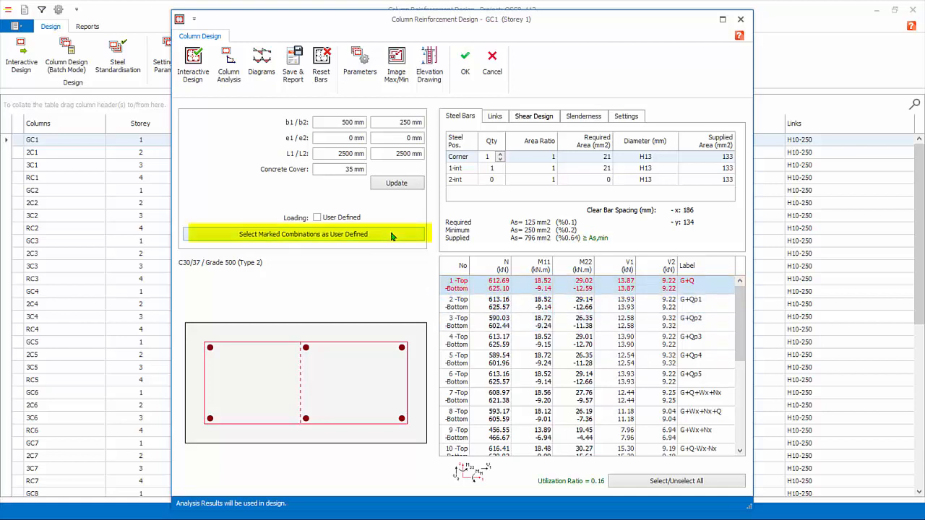
Step: Convert marked combinations to user-defined loads with 1000 kN axial load and design GC1, utilization 0.23
click(304, 234)
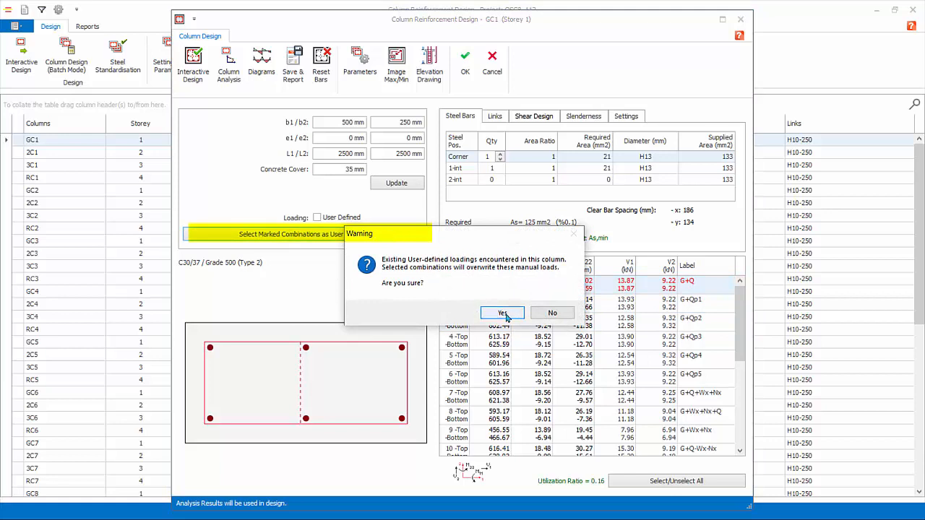
click(503, 312)
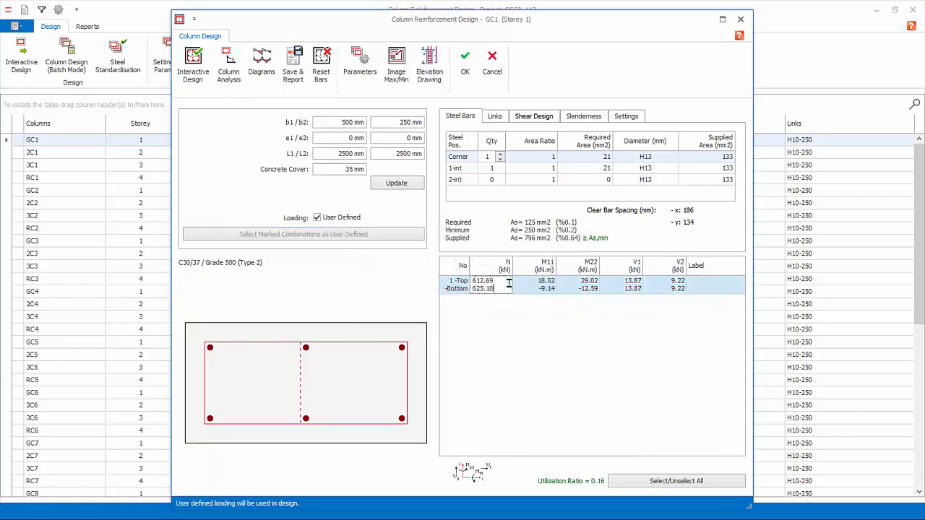
text(1000.00)
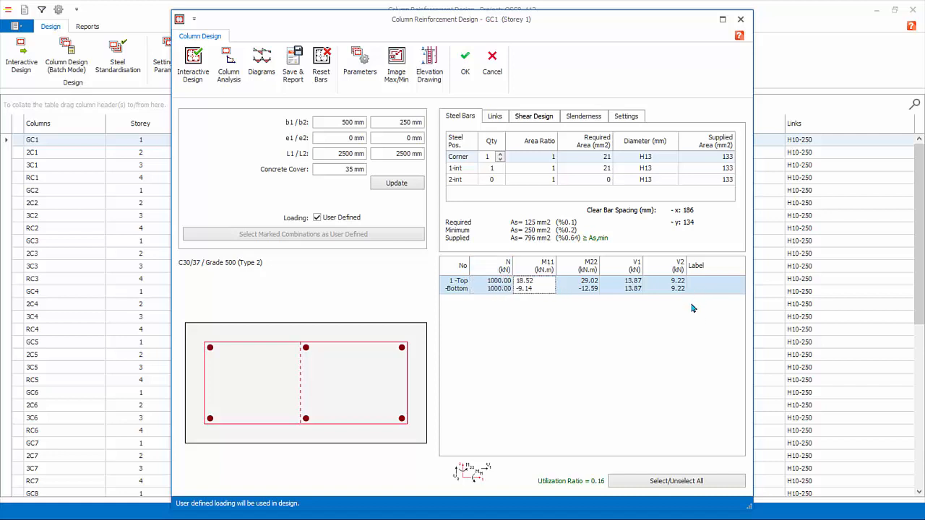
click(677, 480)
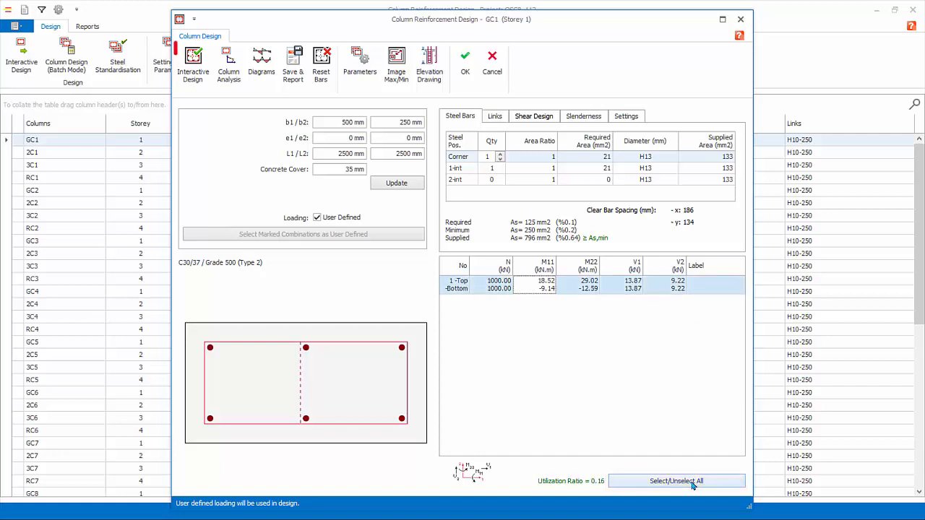
click(194, 61)
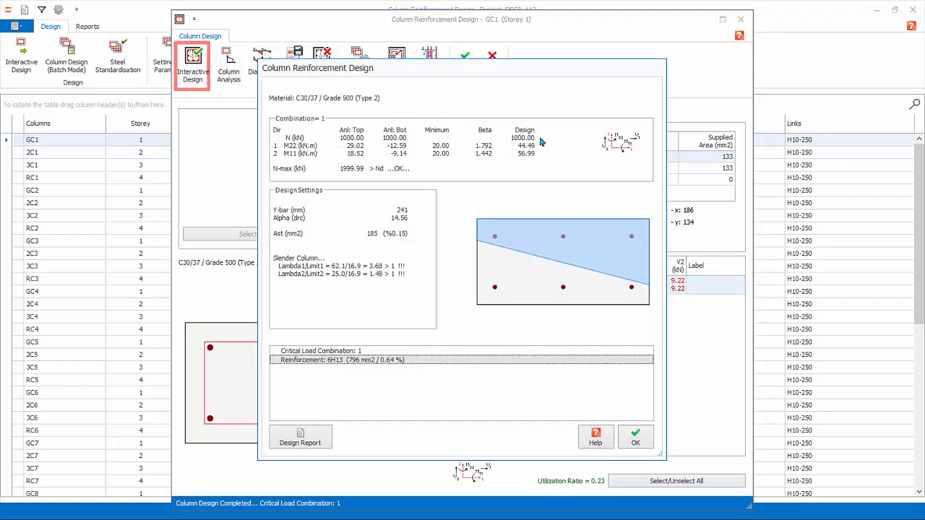
click(636, 437)
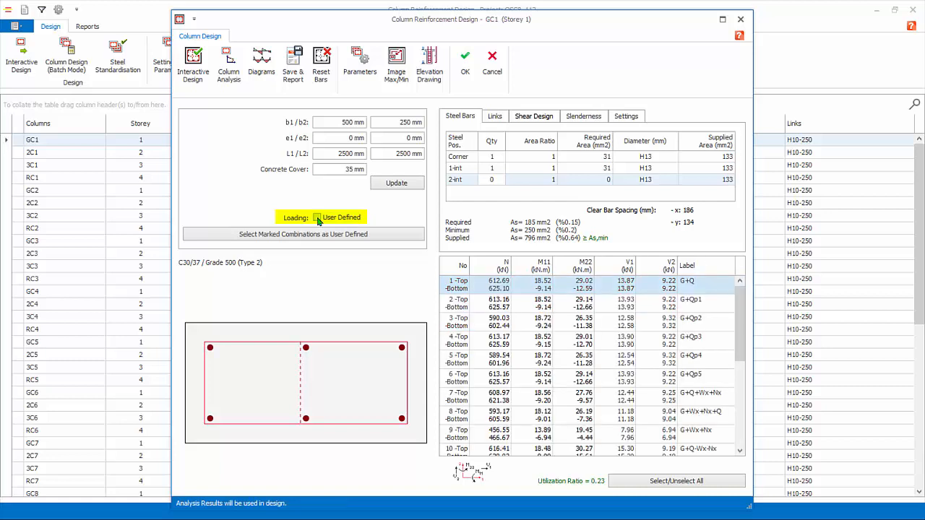
click(317, 217)
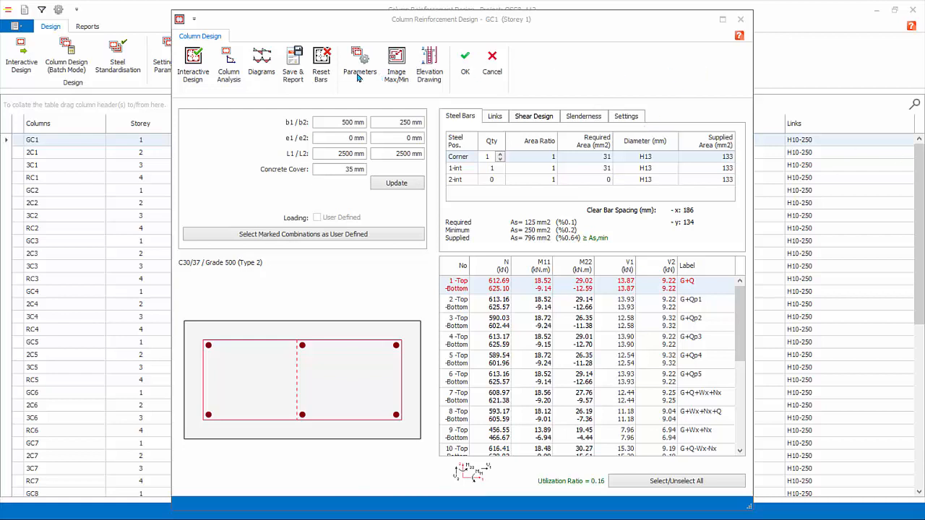
click(359, 61)
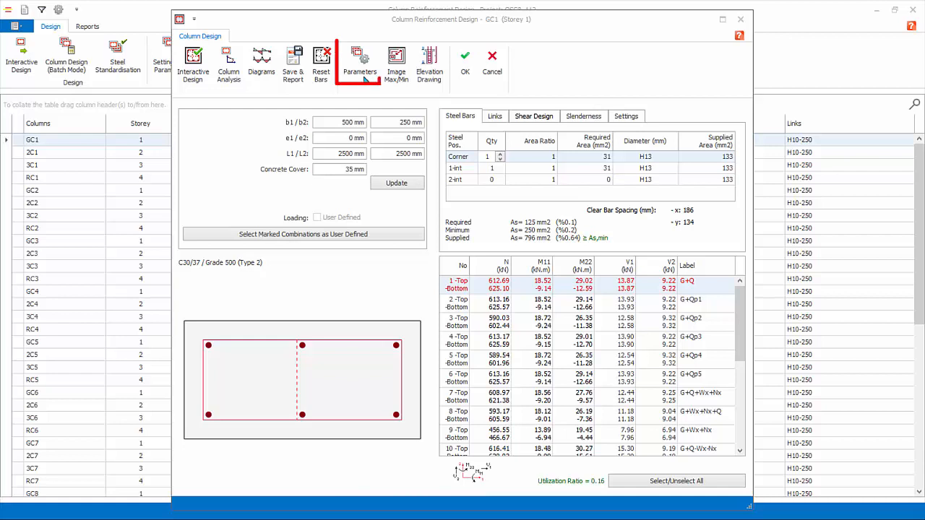
Step: Choose the Fixed Bar Layout Method for GC1 in Parameters and apply it
click(359, 60)
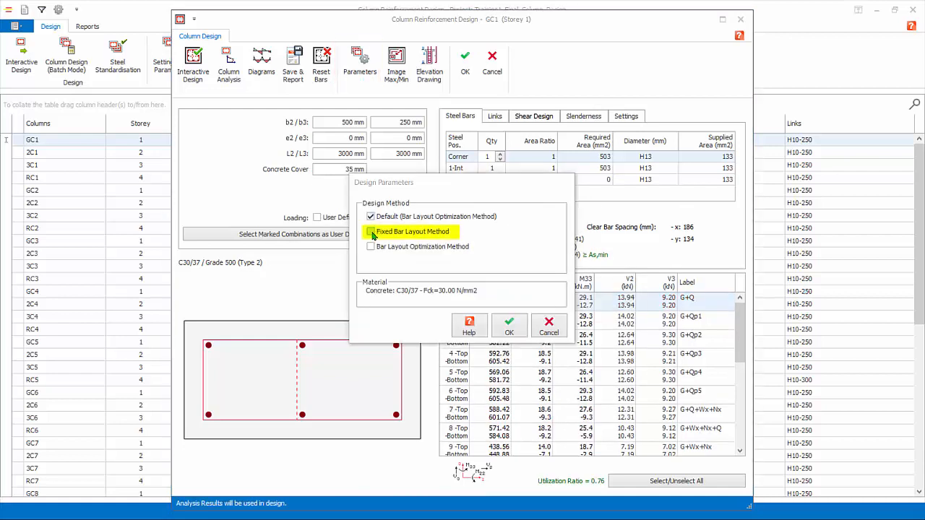
click(370, 231)
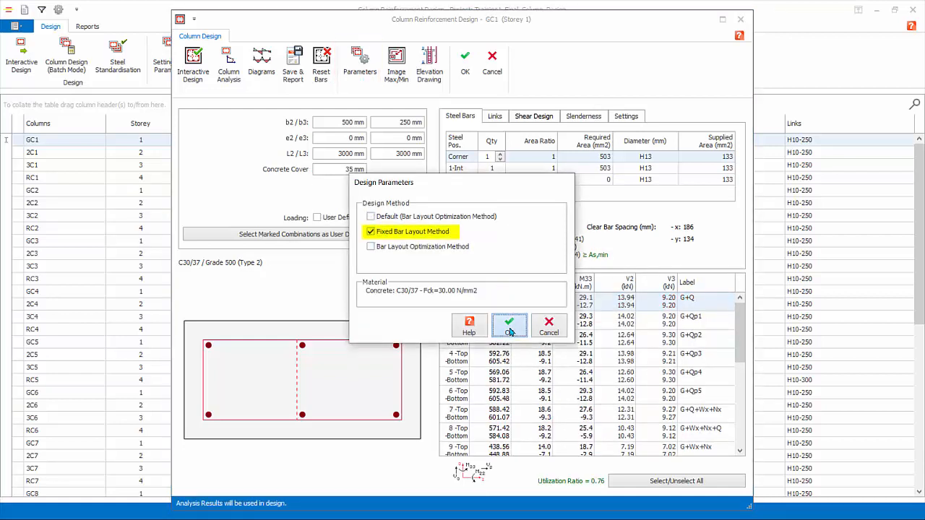
click(509, 324)
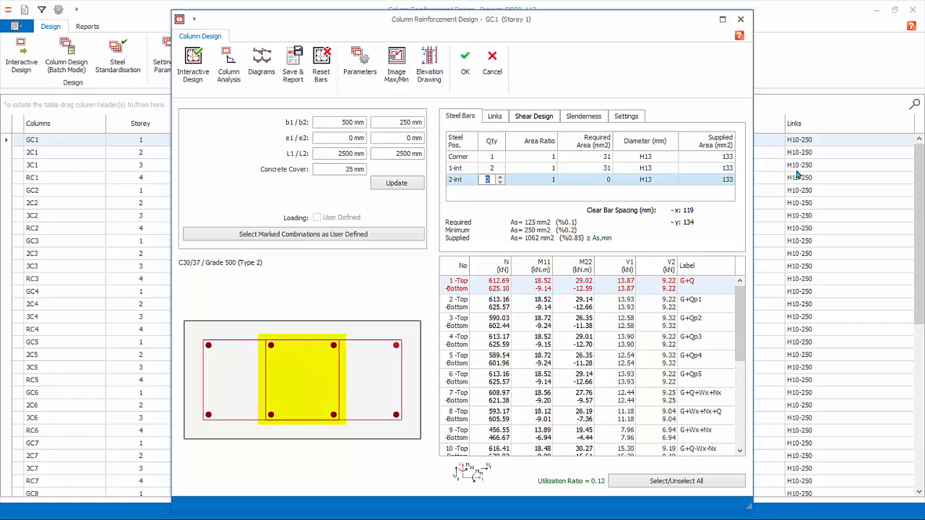
mouse_move(282, 354)
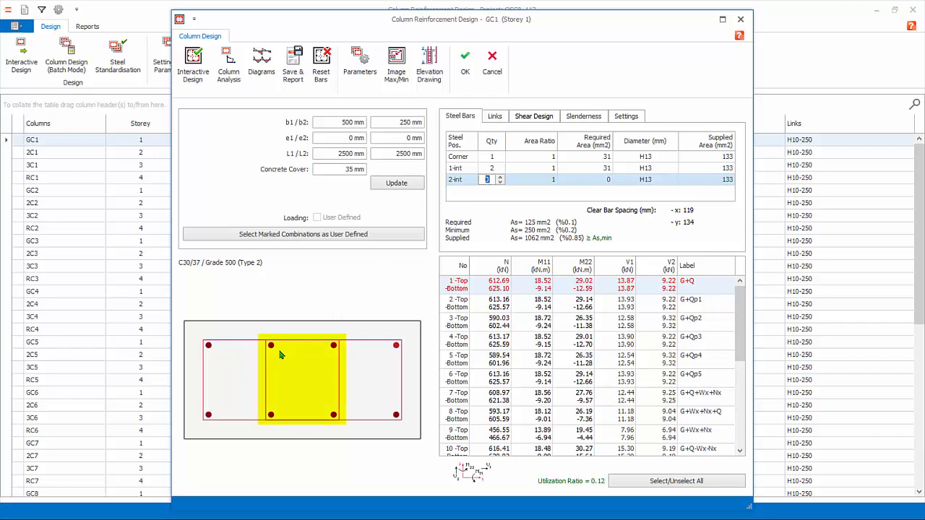
Step: Add internal links around GC1's middle bars and run Interactive Design, giving 8H13 at utilization 0.12
click(677, 480)
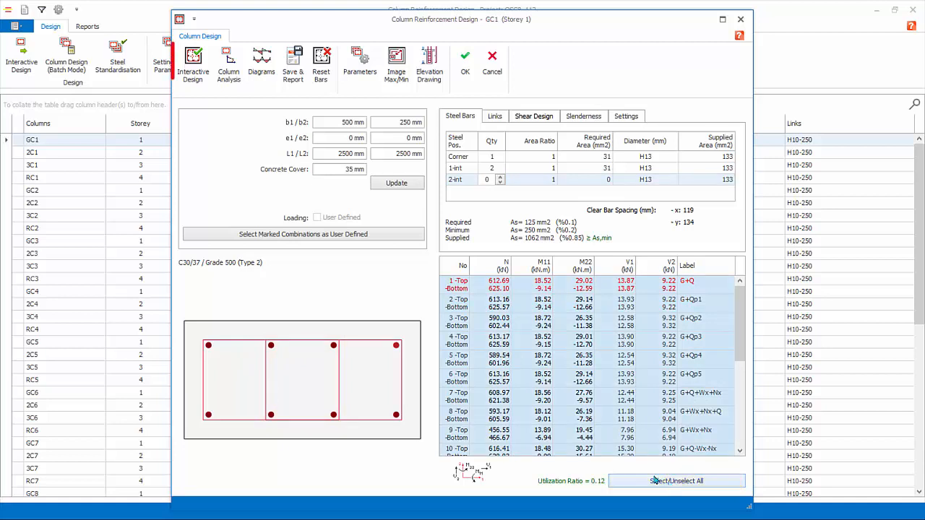
click(194, 65)
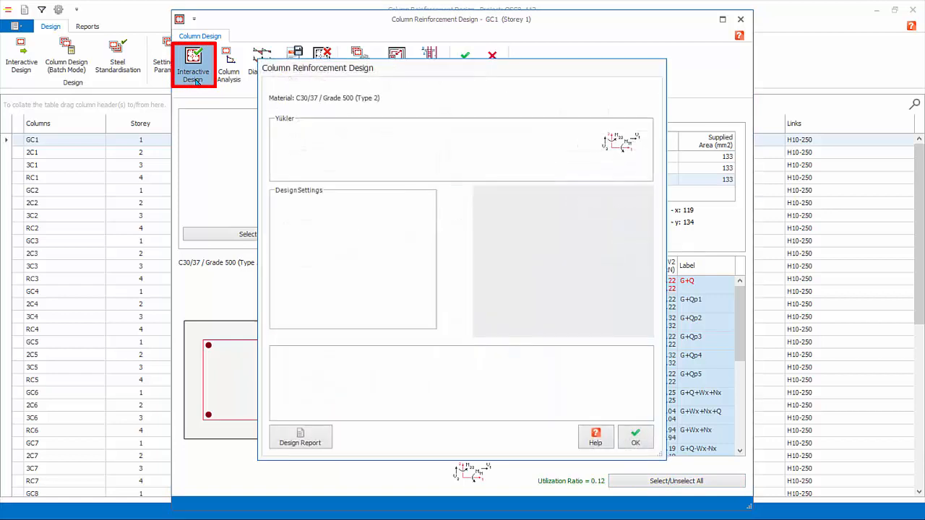
click(636, 437)
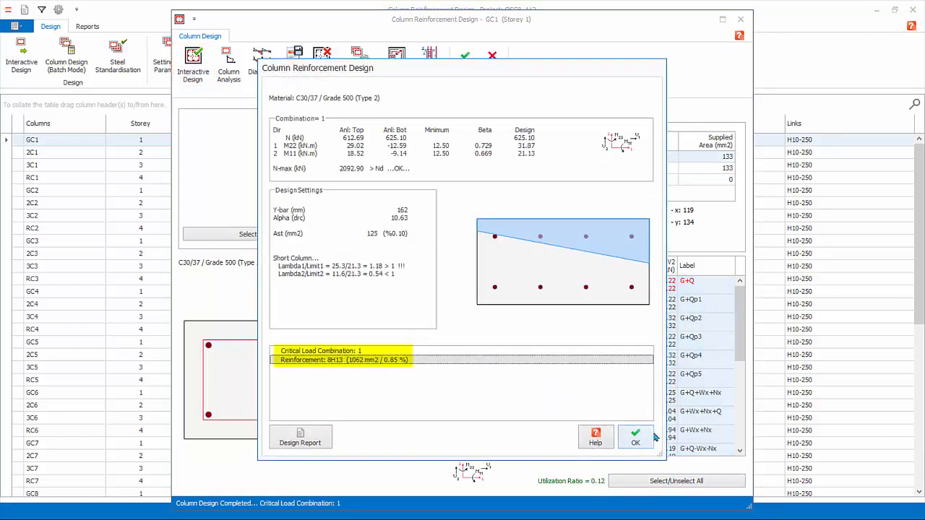
mouse_move(651, 312)
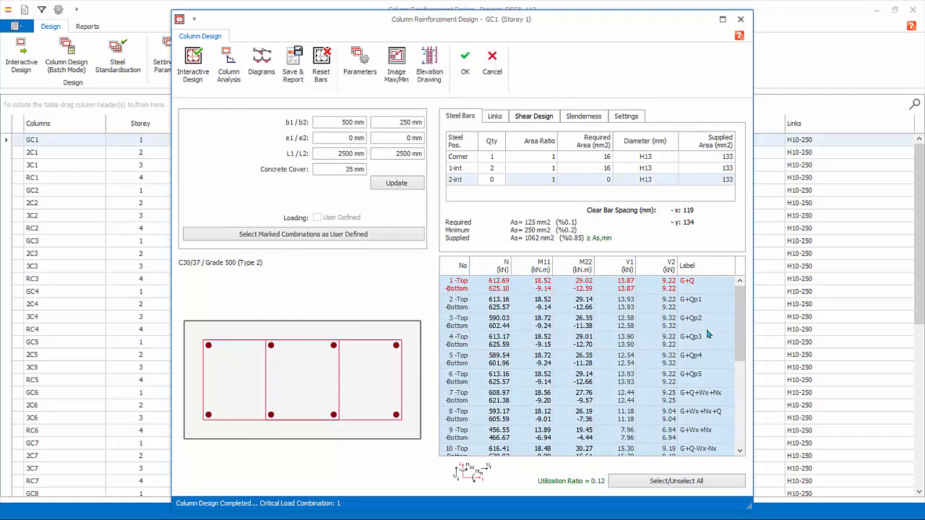
Step: Finish GC1, start Steel Standardisation and switch to the GC5 column line
click(466, 61)
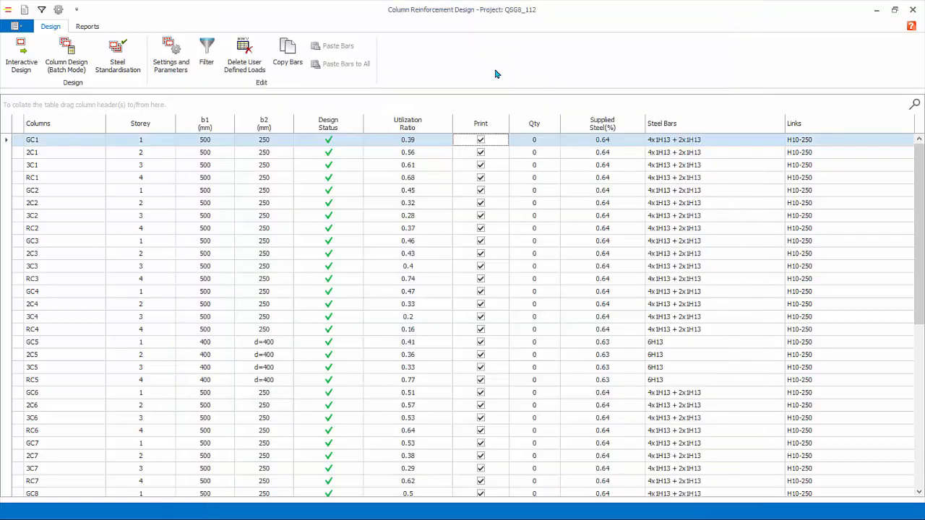
click(117, 56)
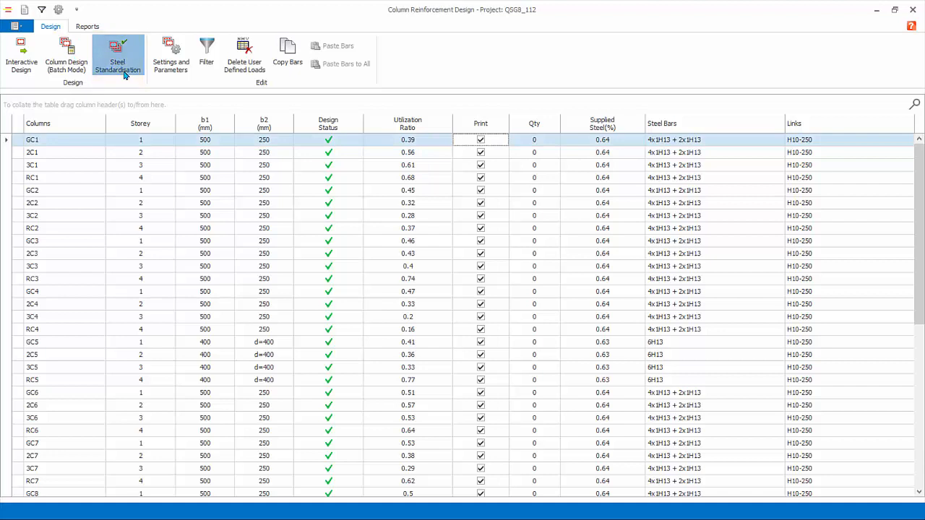
click(117, 56)
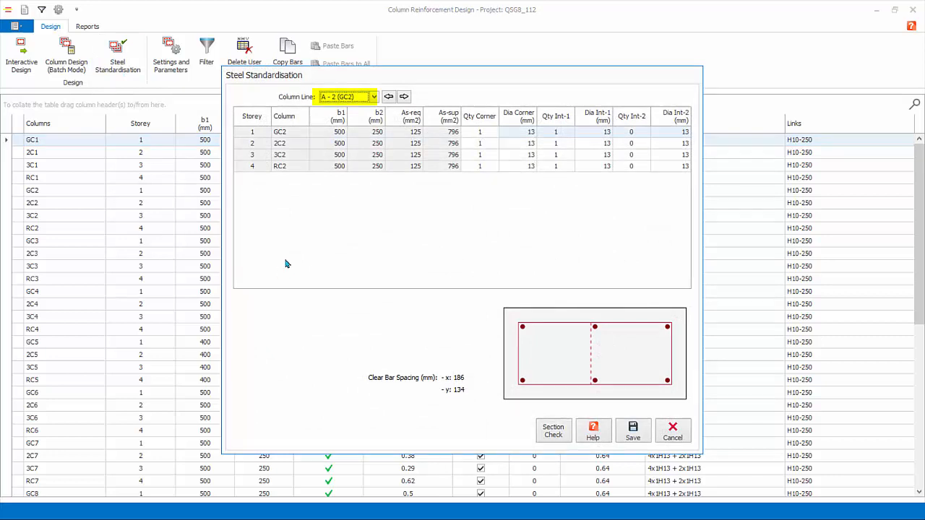
click(373, 95)
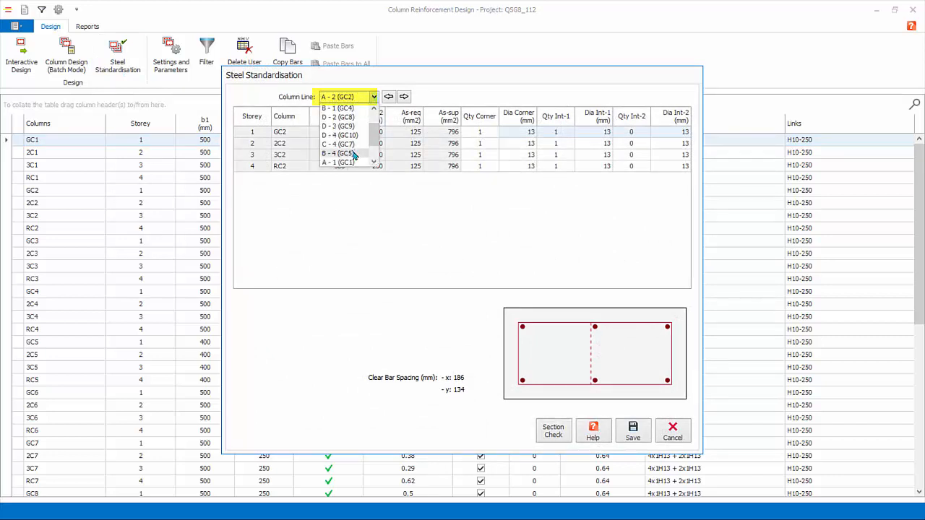
click(339, 153)
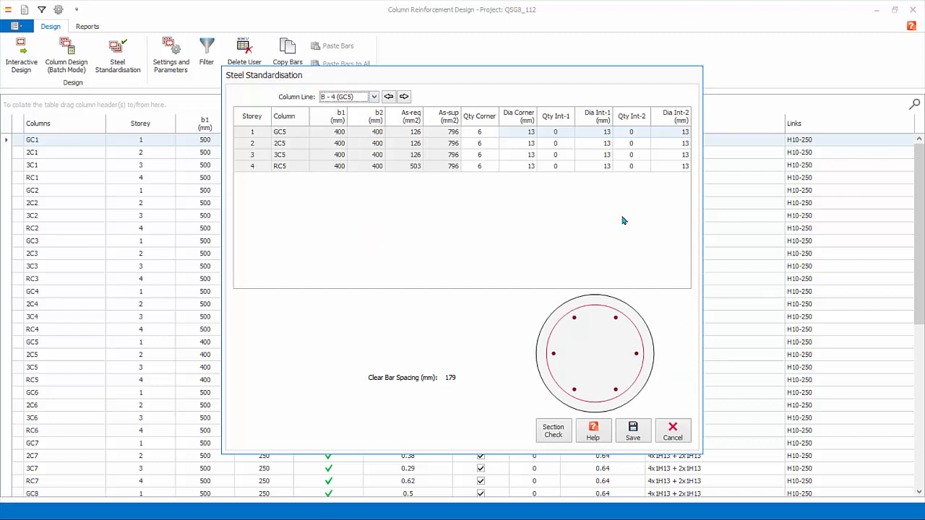
Step: Set GC5's corner bar diameter to 16 mm and apply, giving 6H16 reinforcement
click(532, 131)
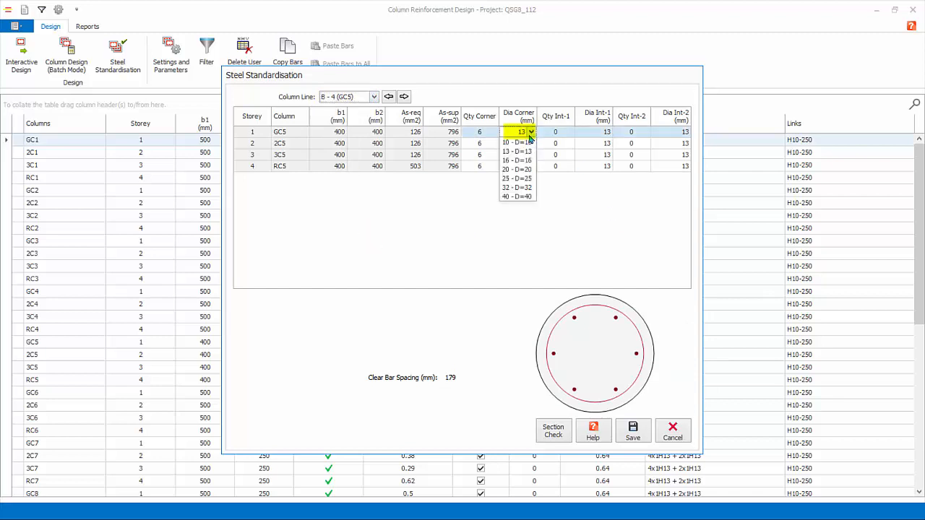
click(517, 156)
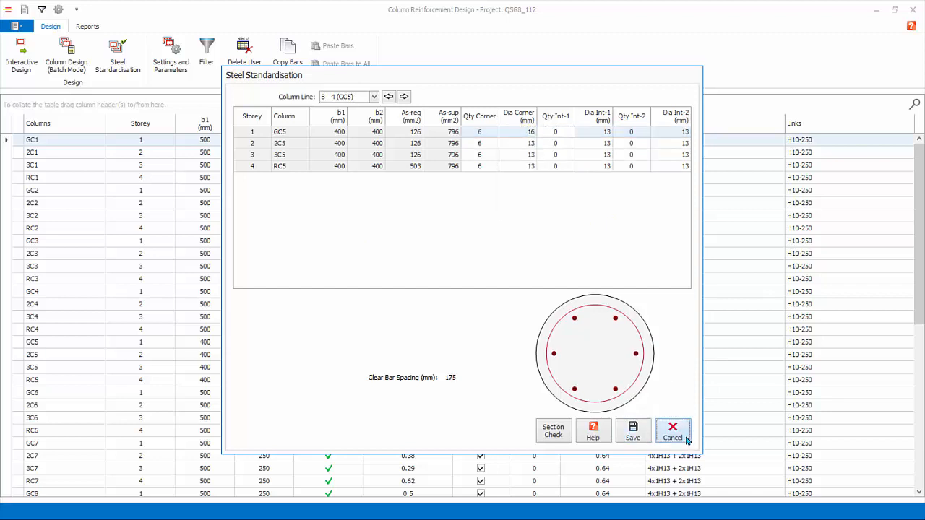
click(674, 431)
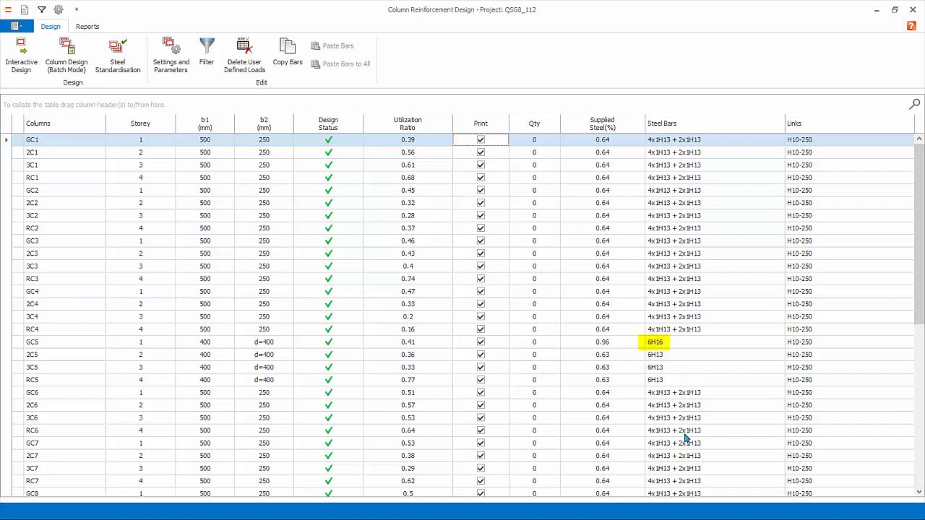
Step: Copy GC5's 6H16 bars, paste them into 2C5, then paste to all matching columns (3C5, RC5)
click(263, 341)
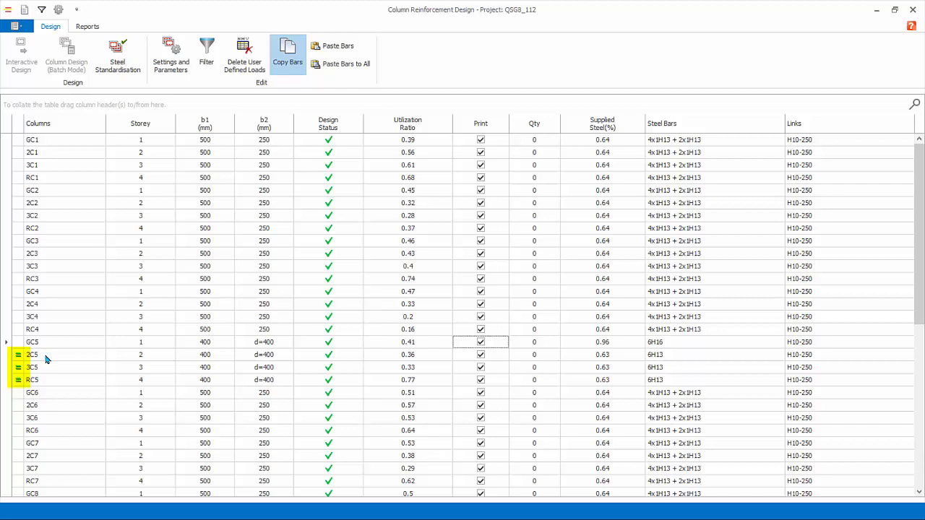
click(65, 354)
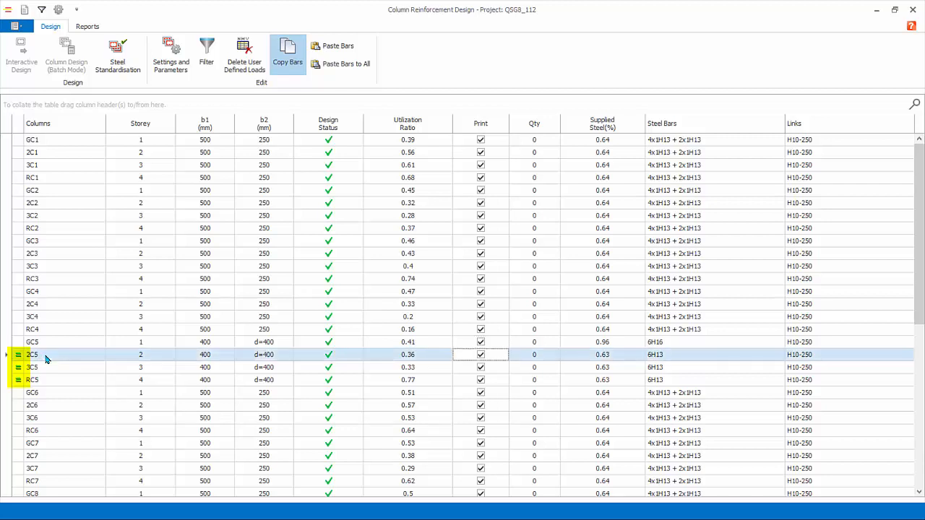
click(31, 354)
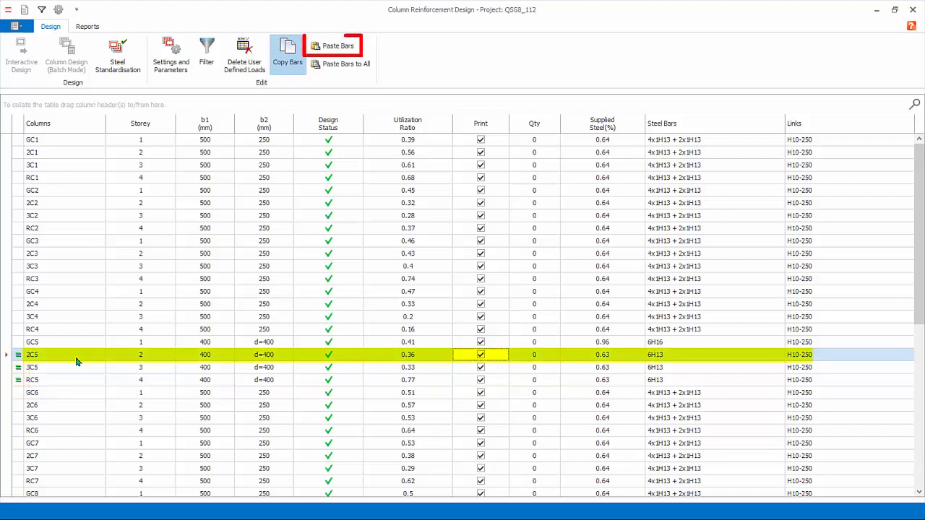
click(333, 45)
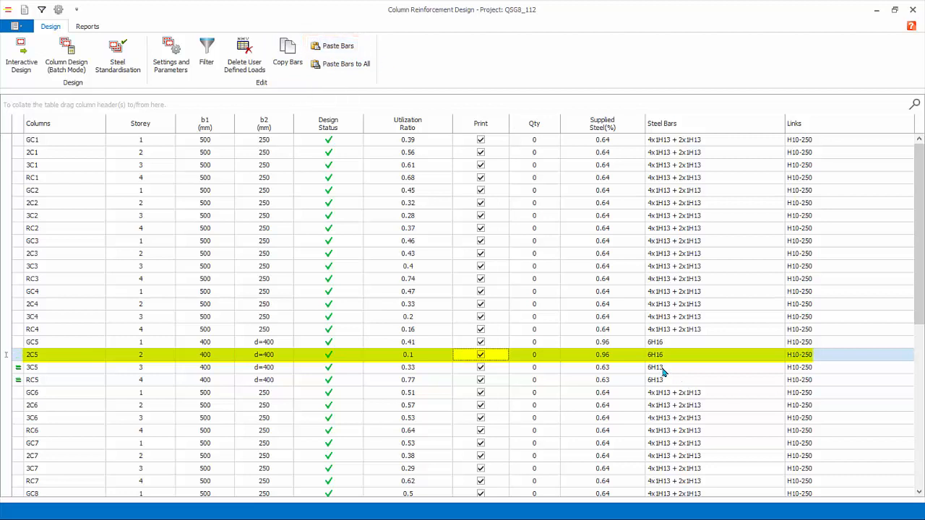
mouse_move(664, 373)
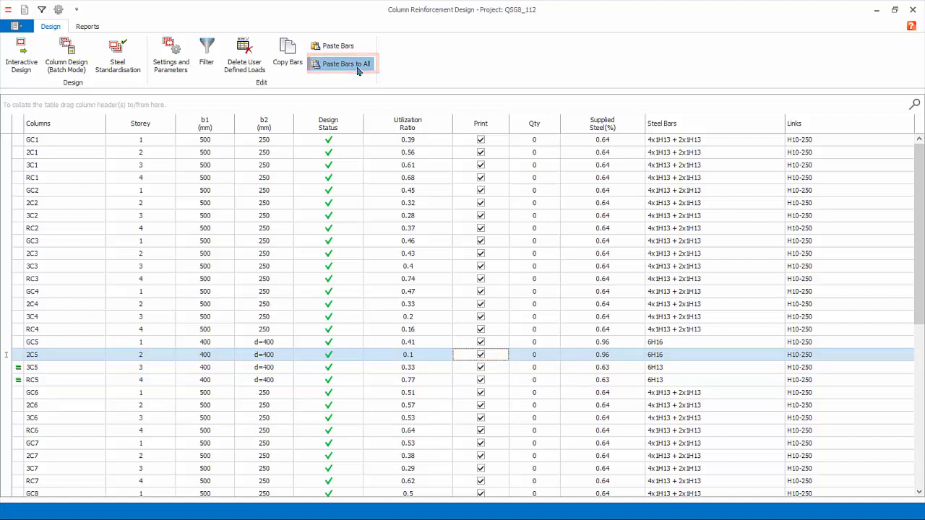
click(344, 64)
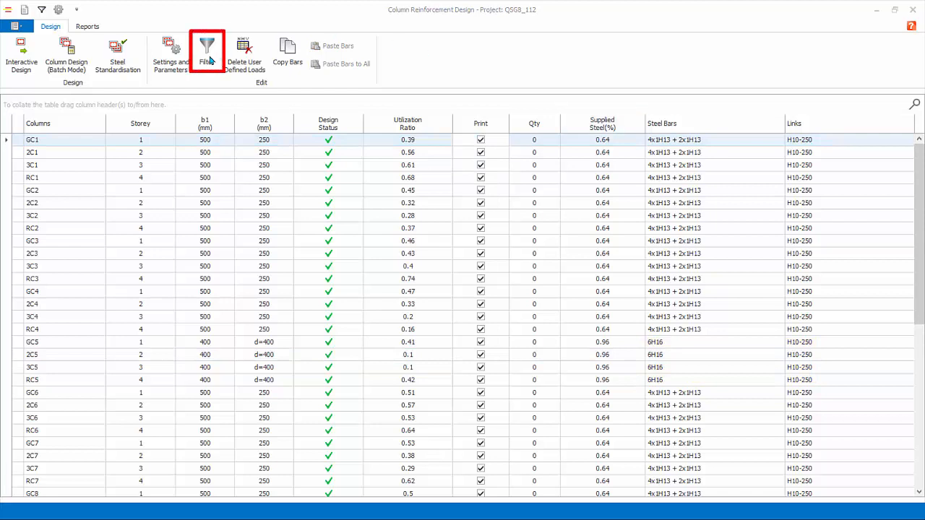
click(207, 51)
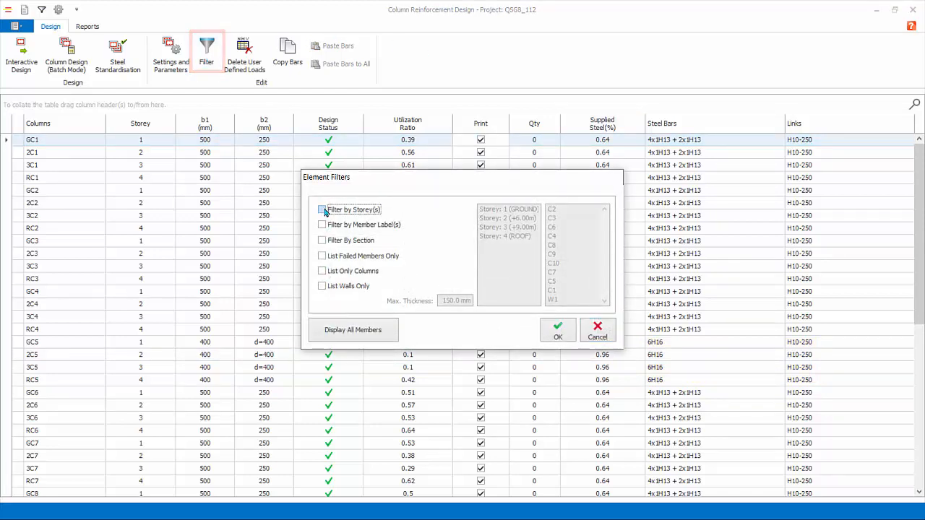
click(322, 210)
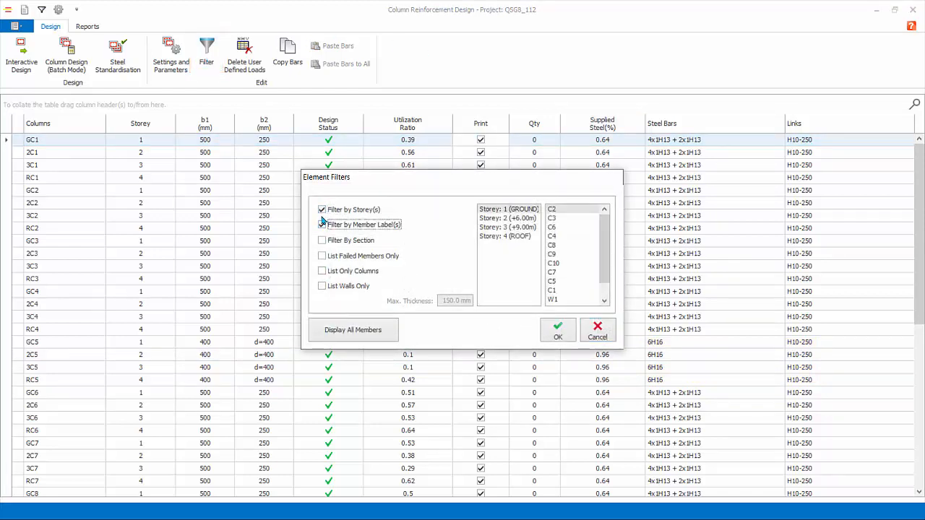
click(321, 224)
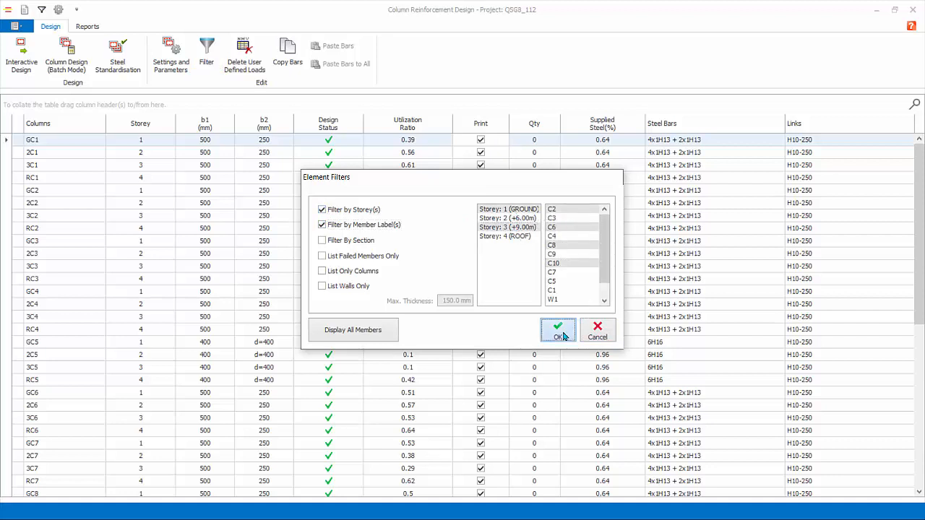
click(558, 329)
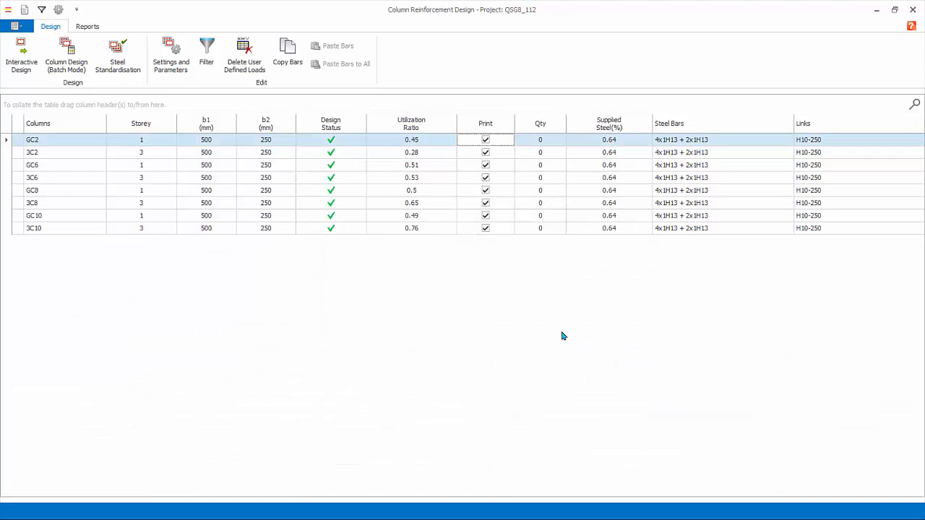
mouse_move(557, 337)
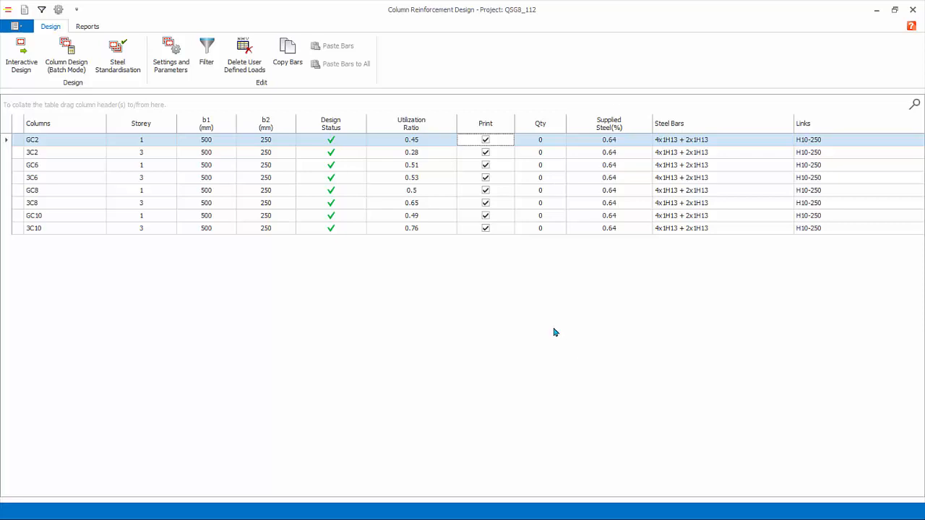
mouse_move(552, 332)
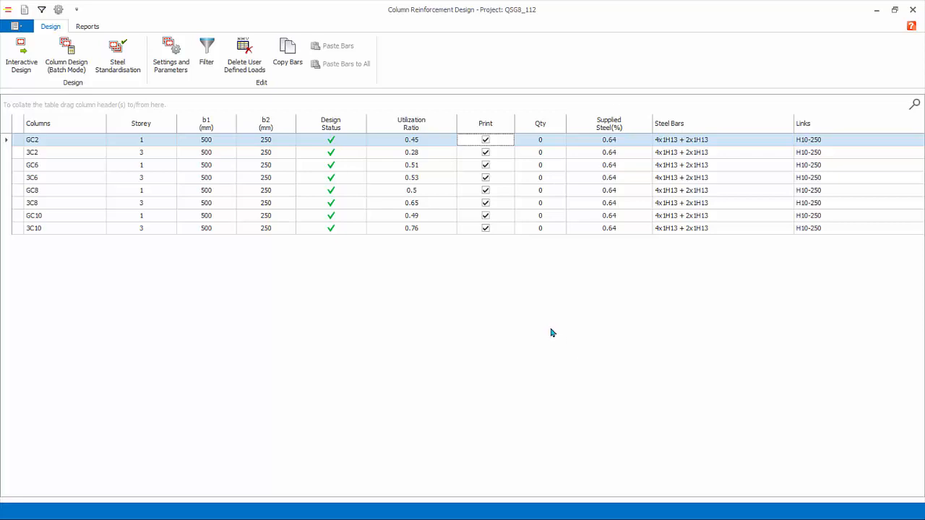
mouse_move(561, 261)
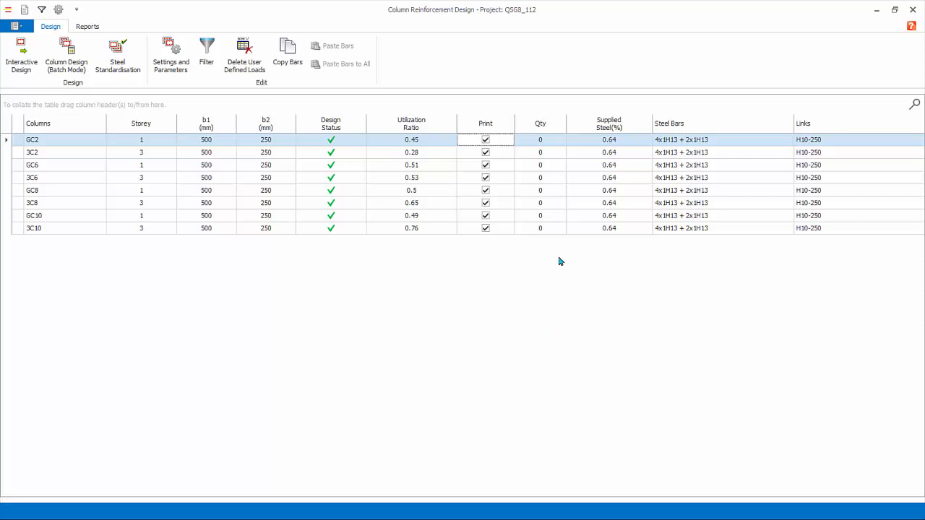
mouse_move(251, 33)
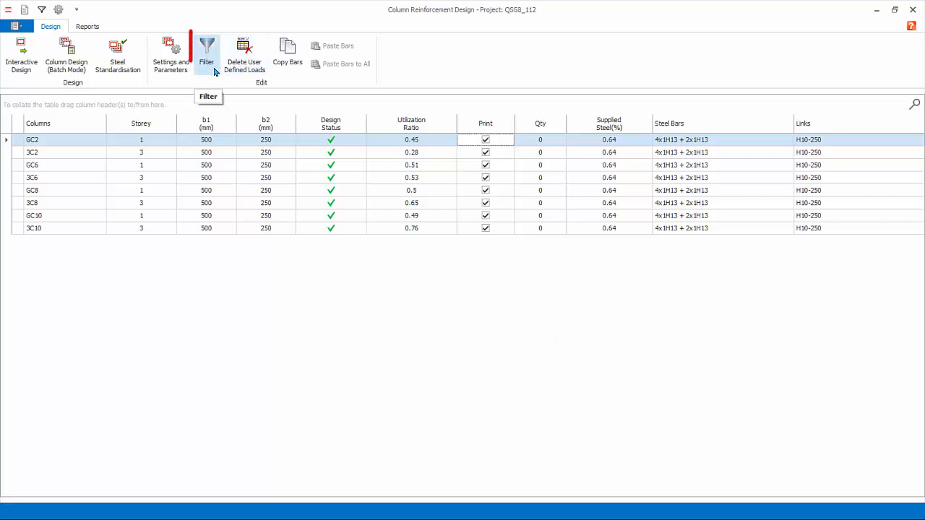
click(207, 55)
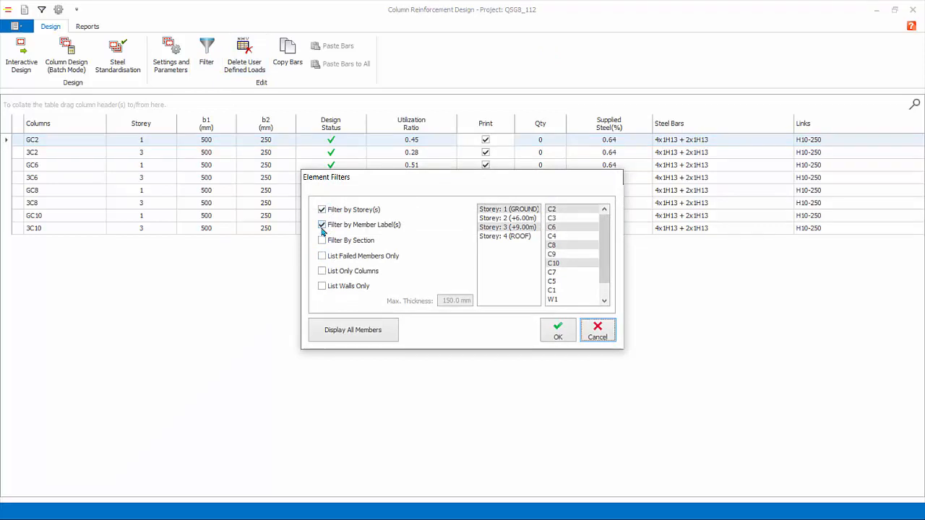
click(322, 240)
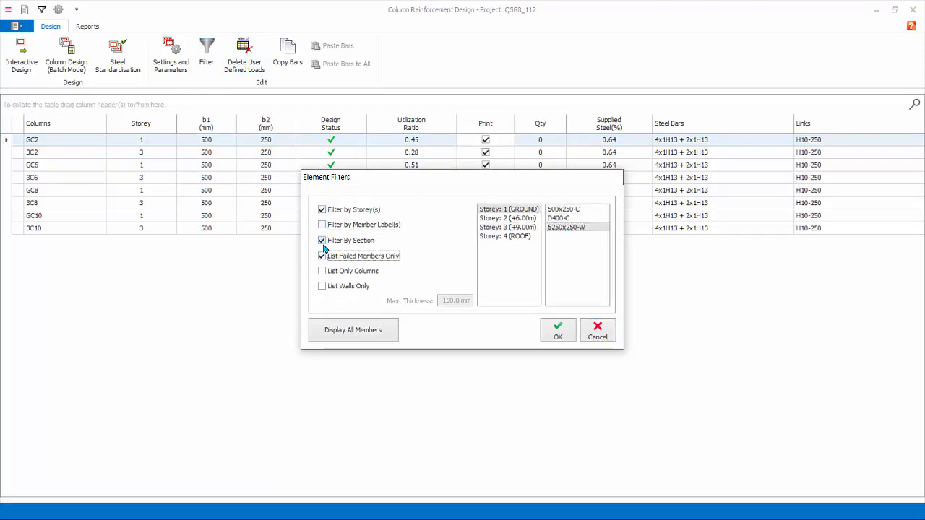
click(321, 240)
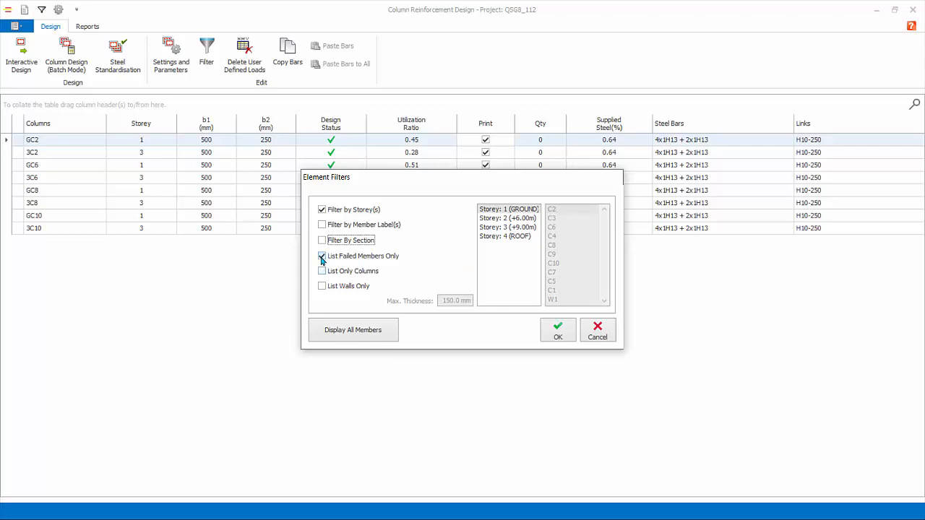
click(321, 272)
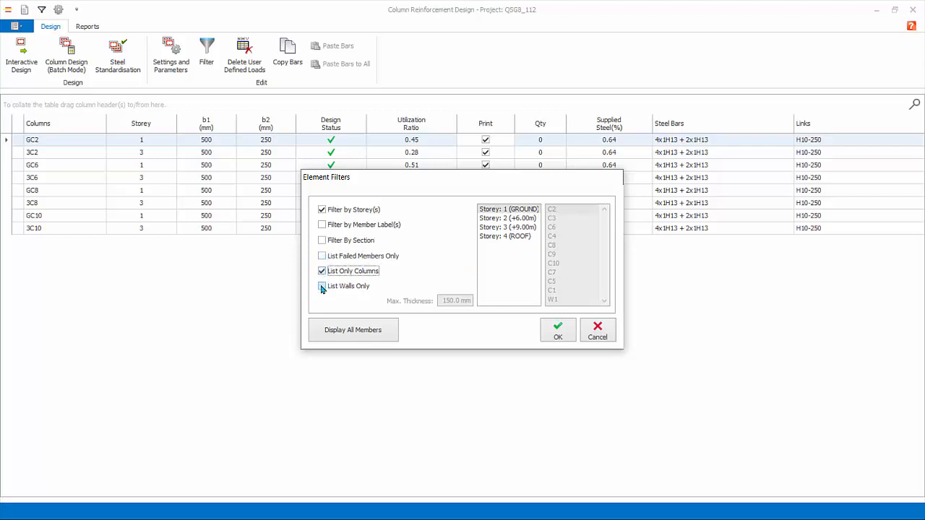
click(321, 287)
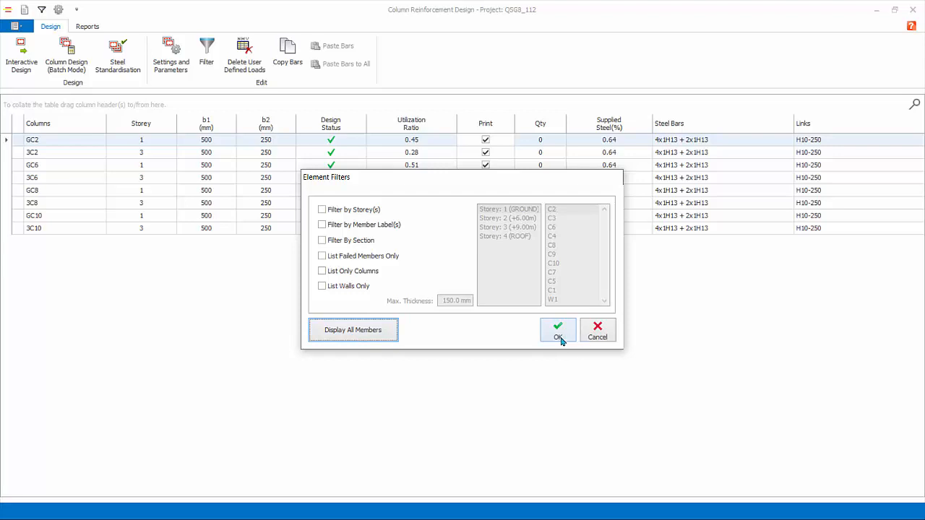
click(558, 329)
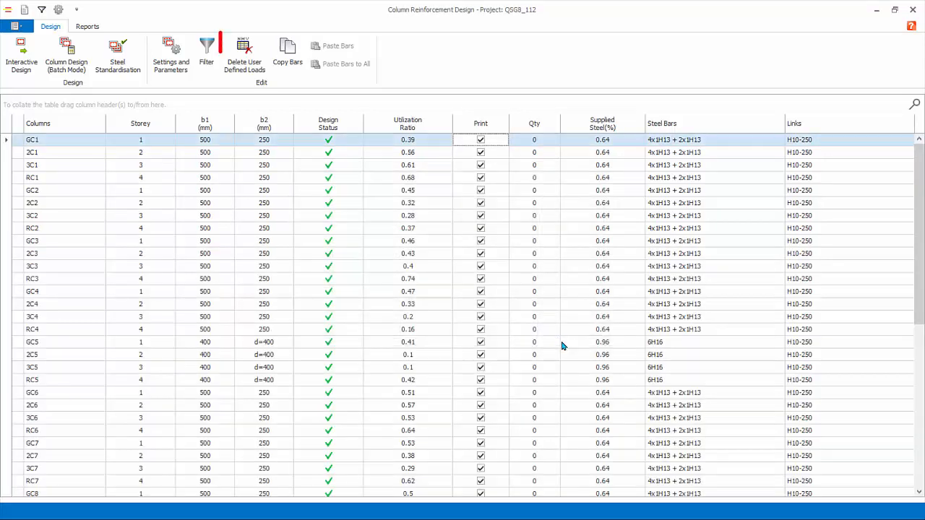
mouse_move(244, 55)
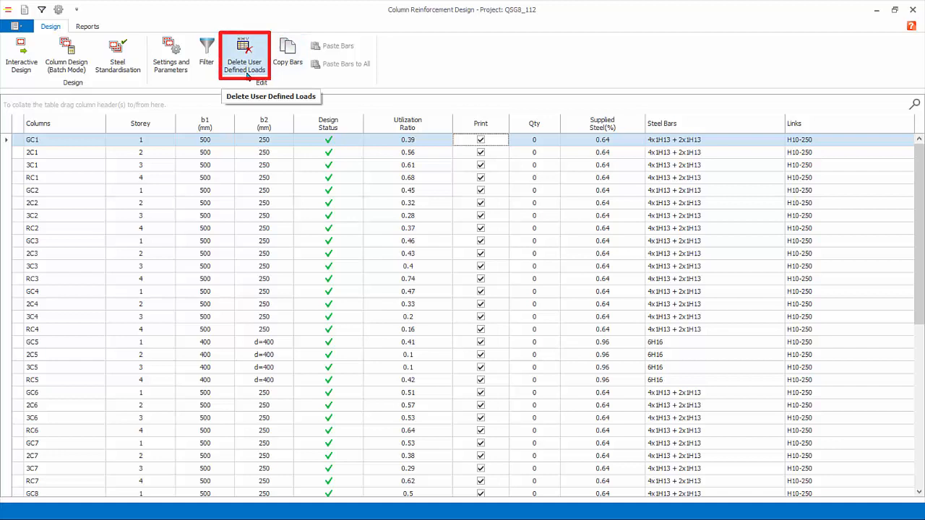
Step: Delete user-defined loads from all columns and verify GC1 now shows analysis loads only, utilization 0.16
click(245, 55)
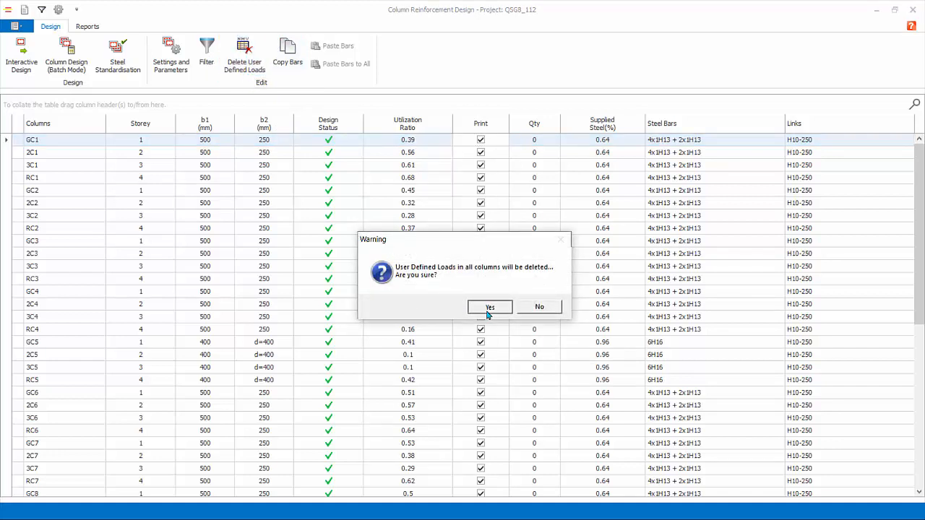
click(489, 306)
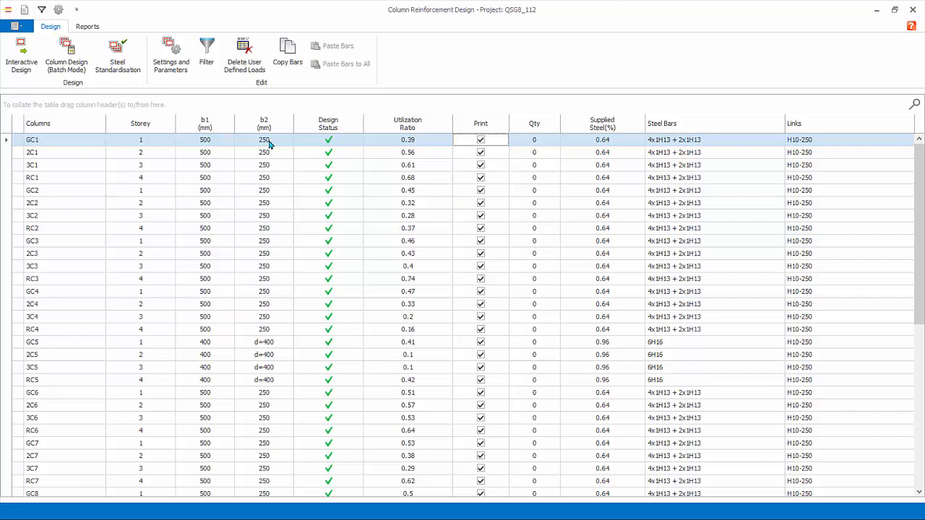
double_click(31, 139)
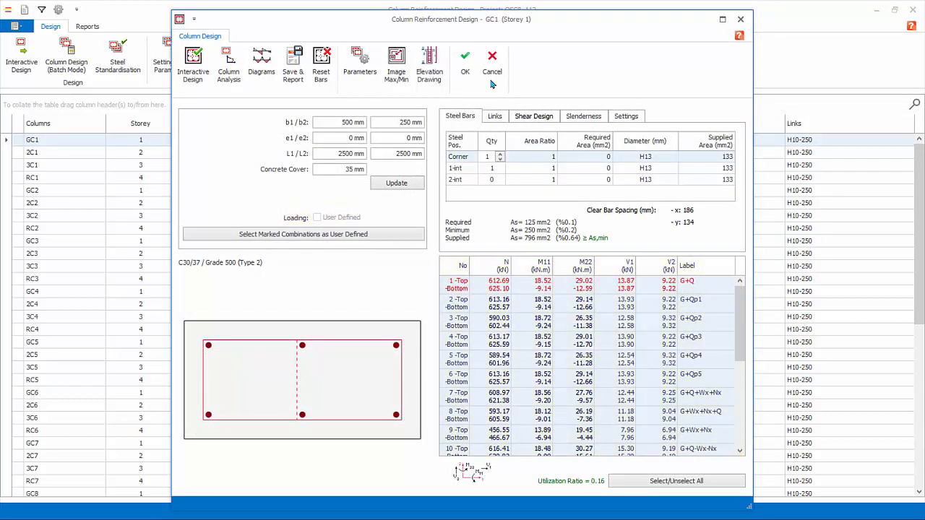
click(465, 60)
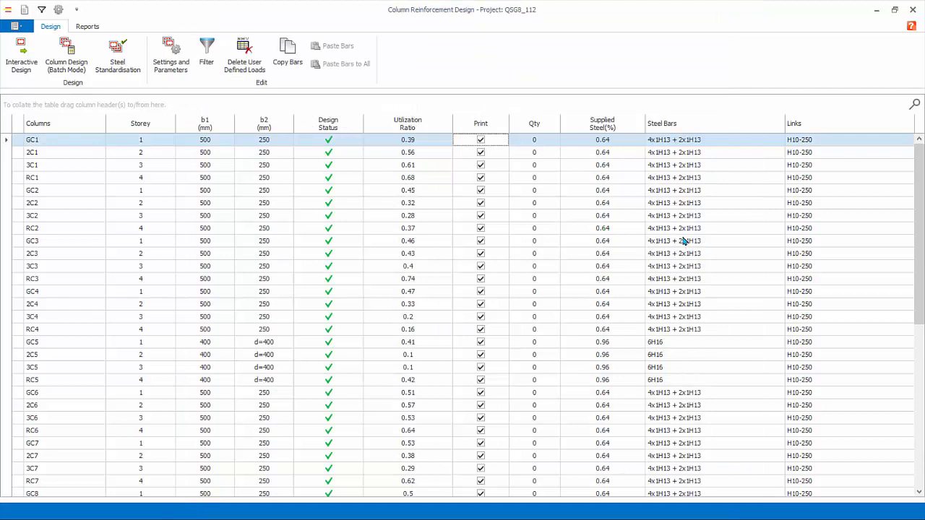